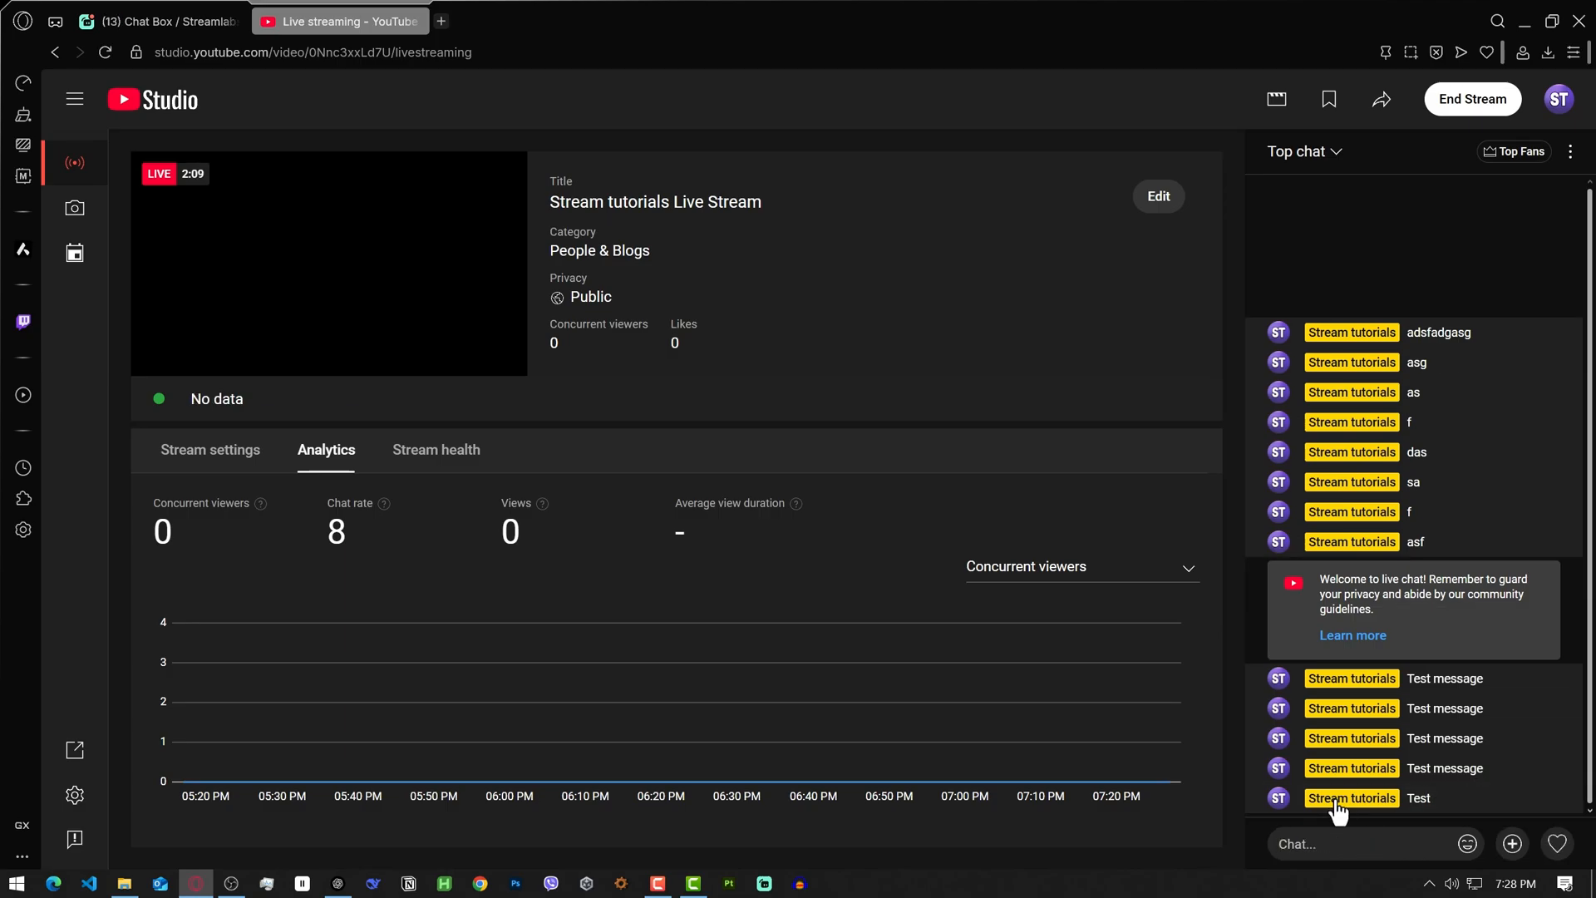
- Switch from the YouTube Studio live stream tab to the Streamlabs homepage
click(230, 883)
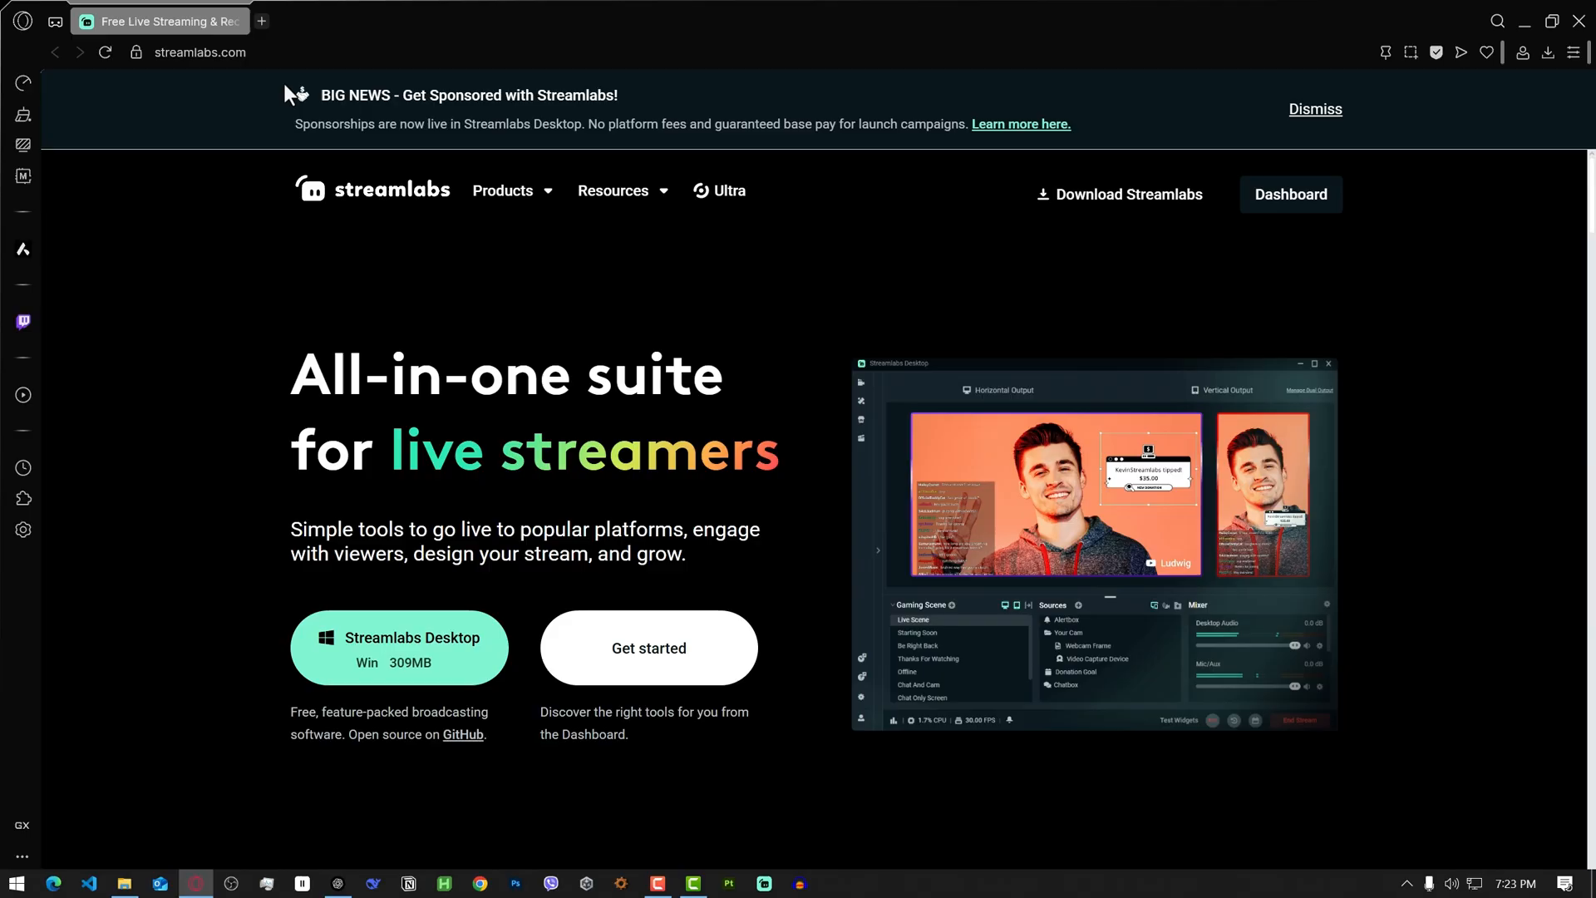
- From the Chat Box widget, reach the Platforms settings confirming Twitch and YouTube are linked, then return to YouTube Studio
click(1290, 195)
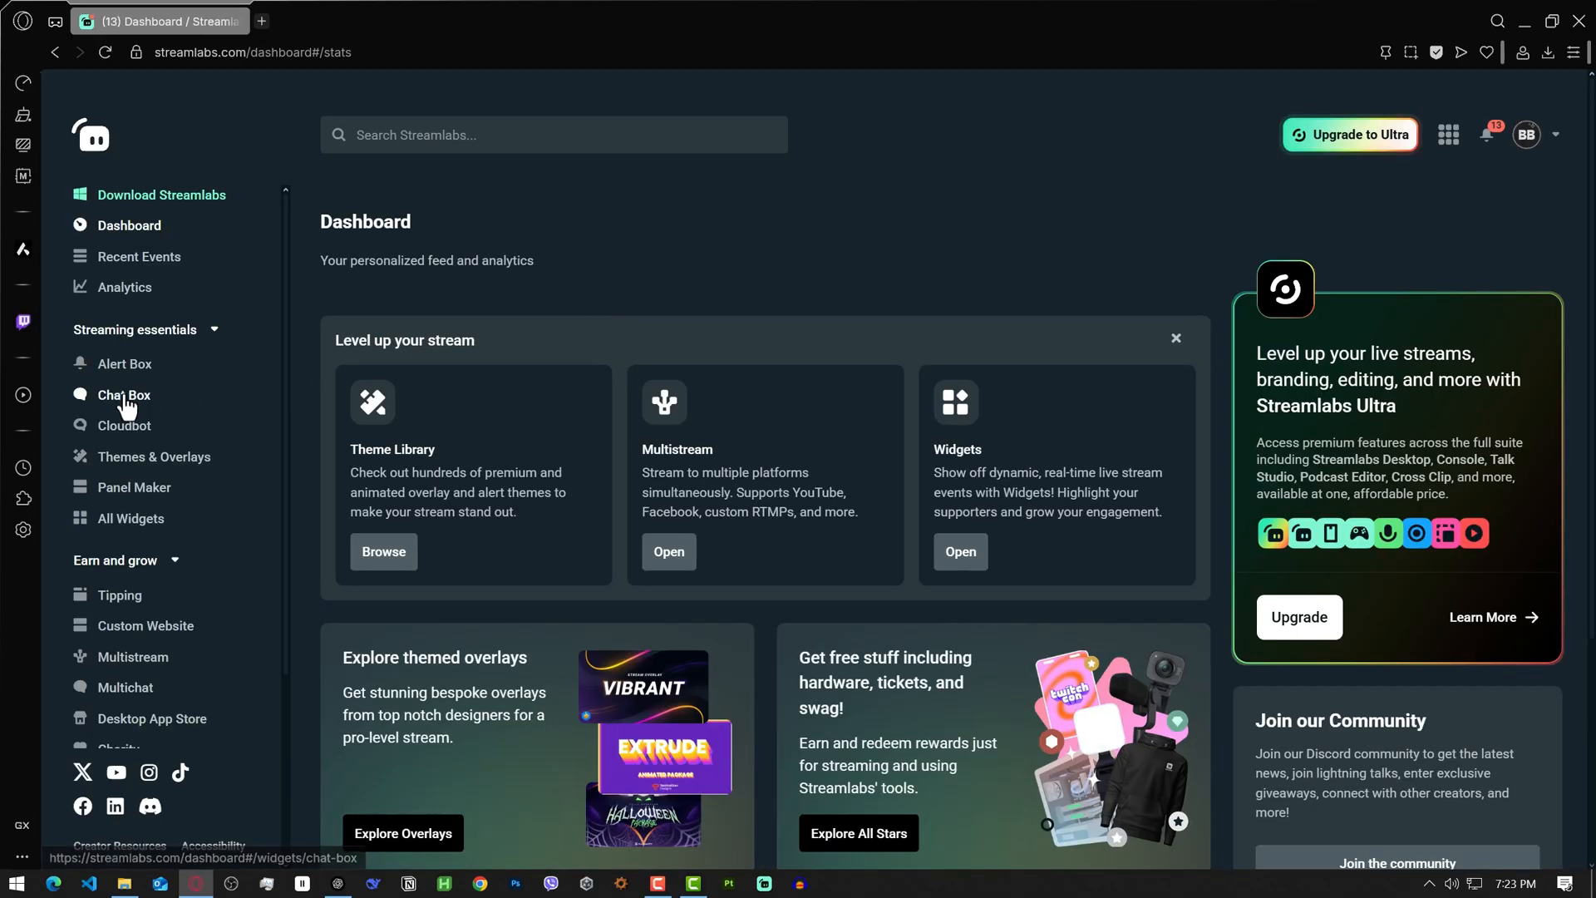
click(123, 395)
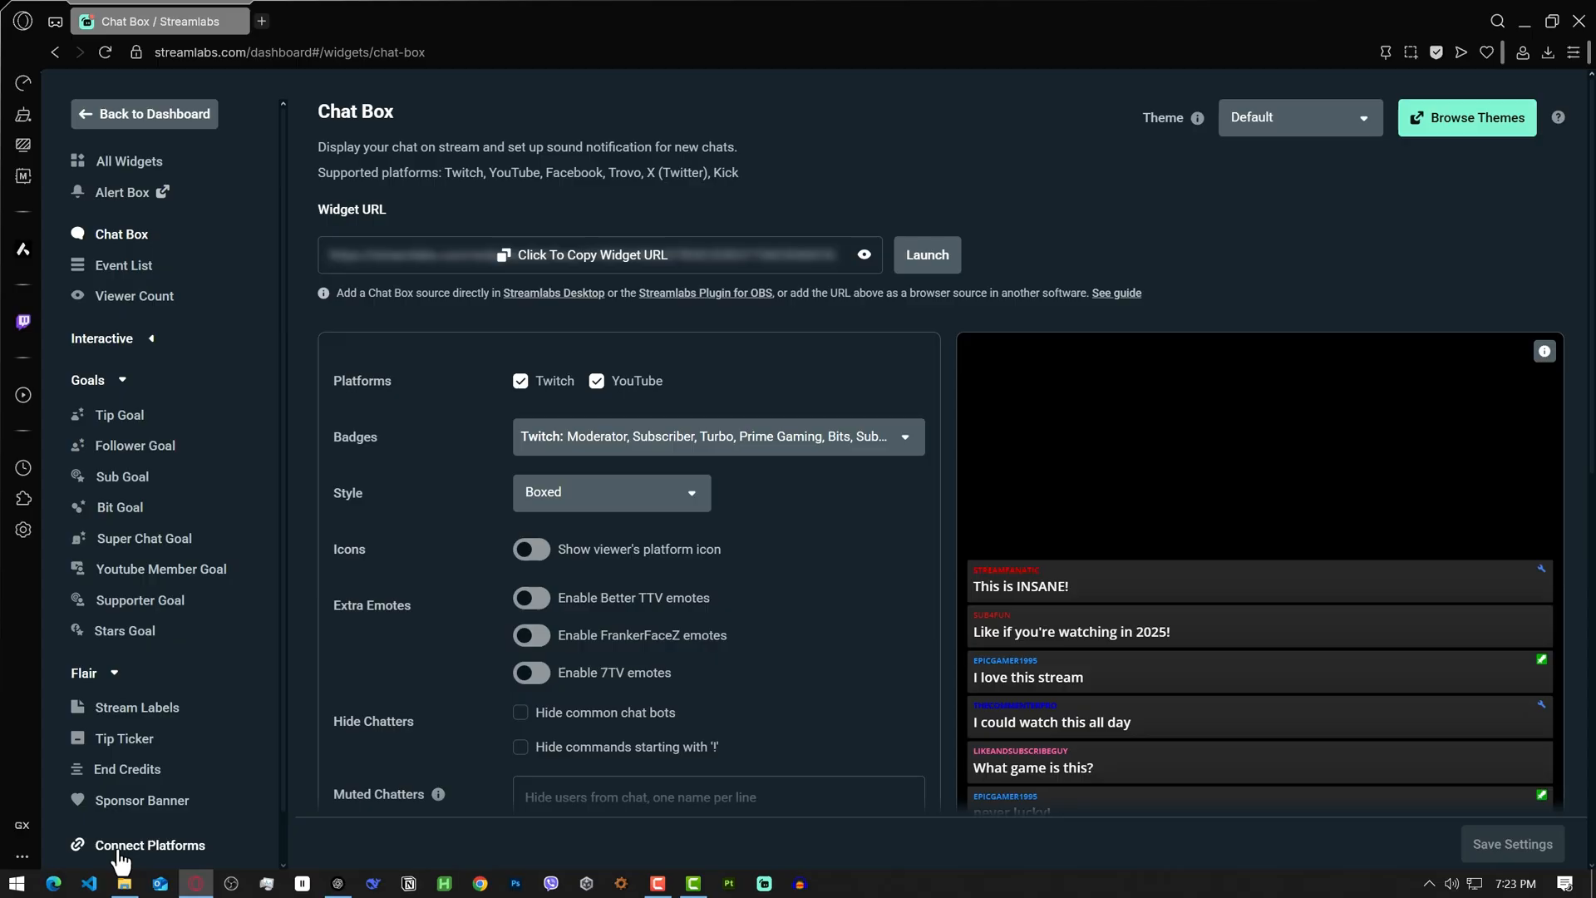
click(149, 845)
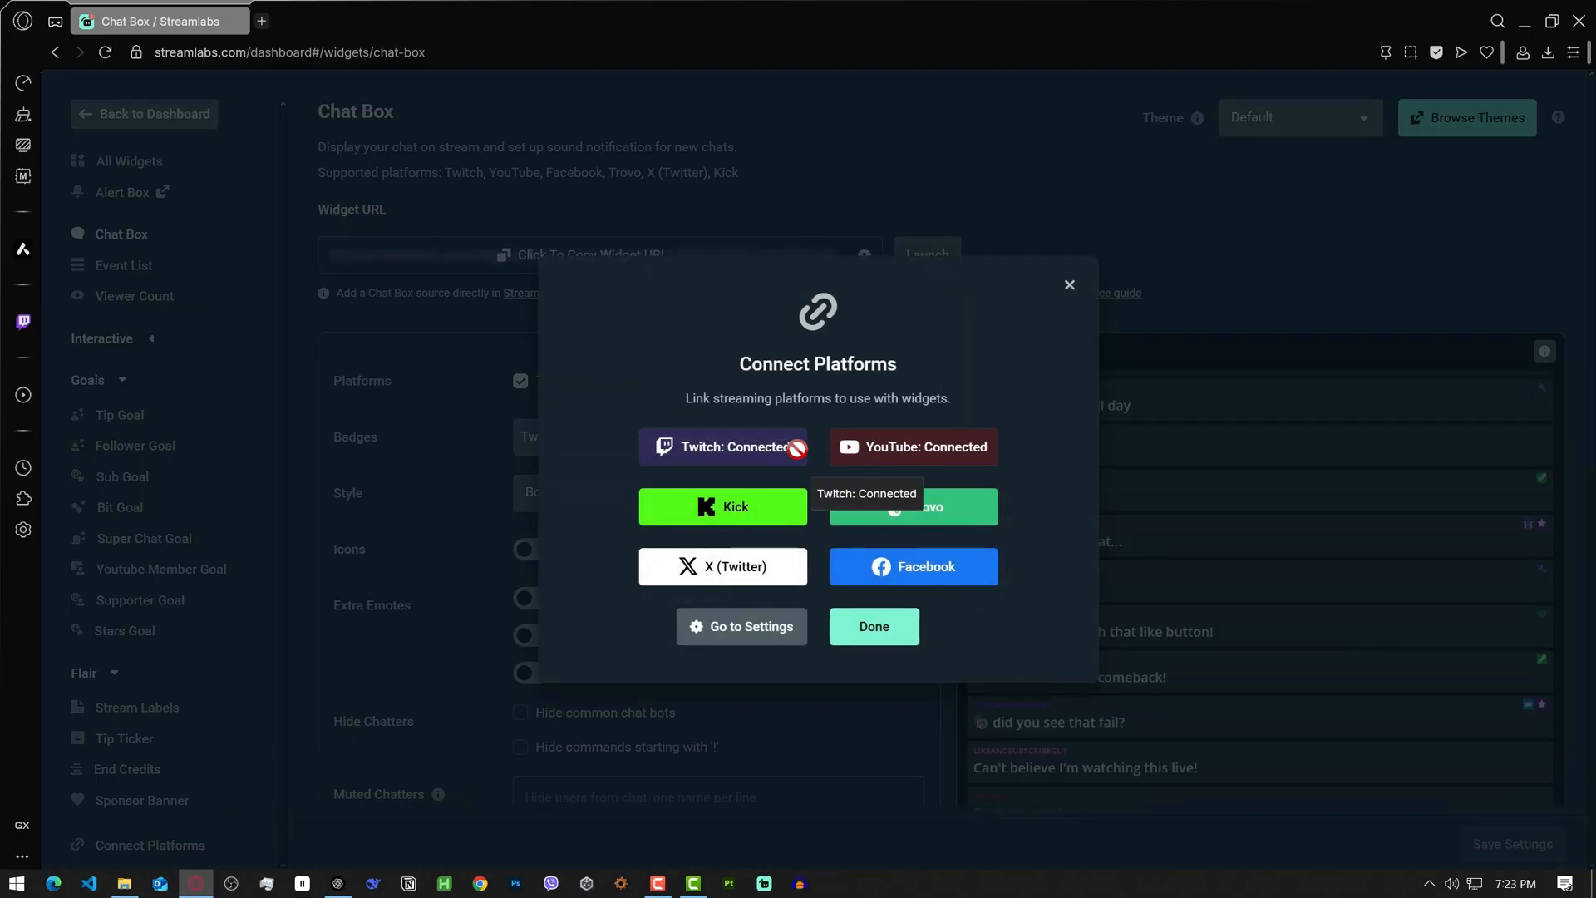
mouse_move(850, 426)
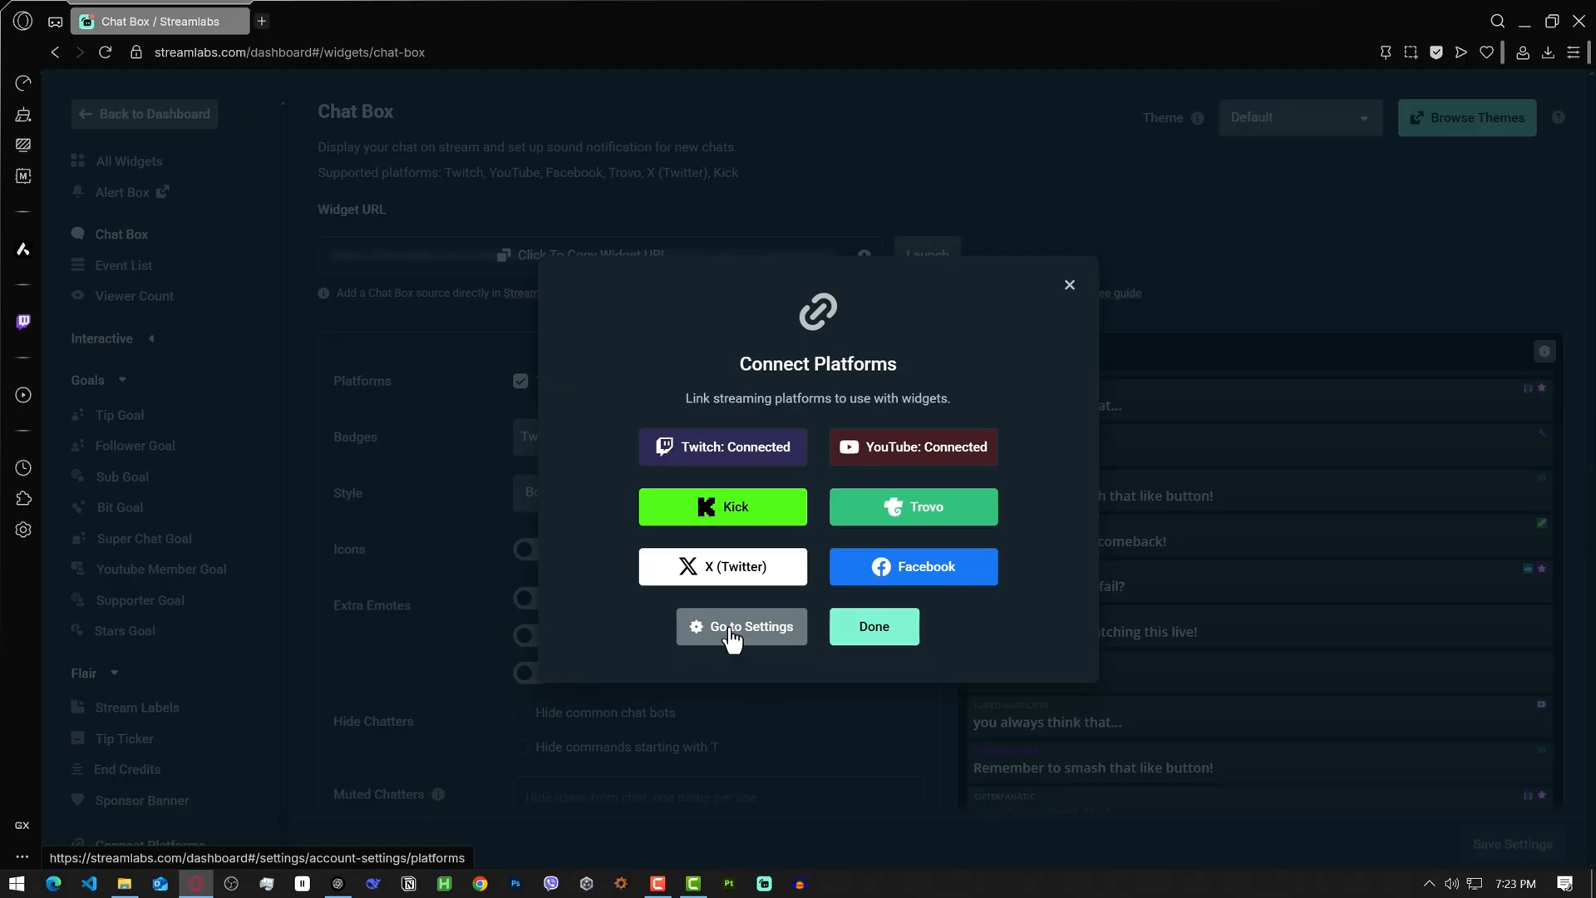
click(741, 627)
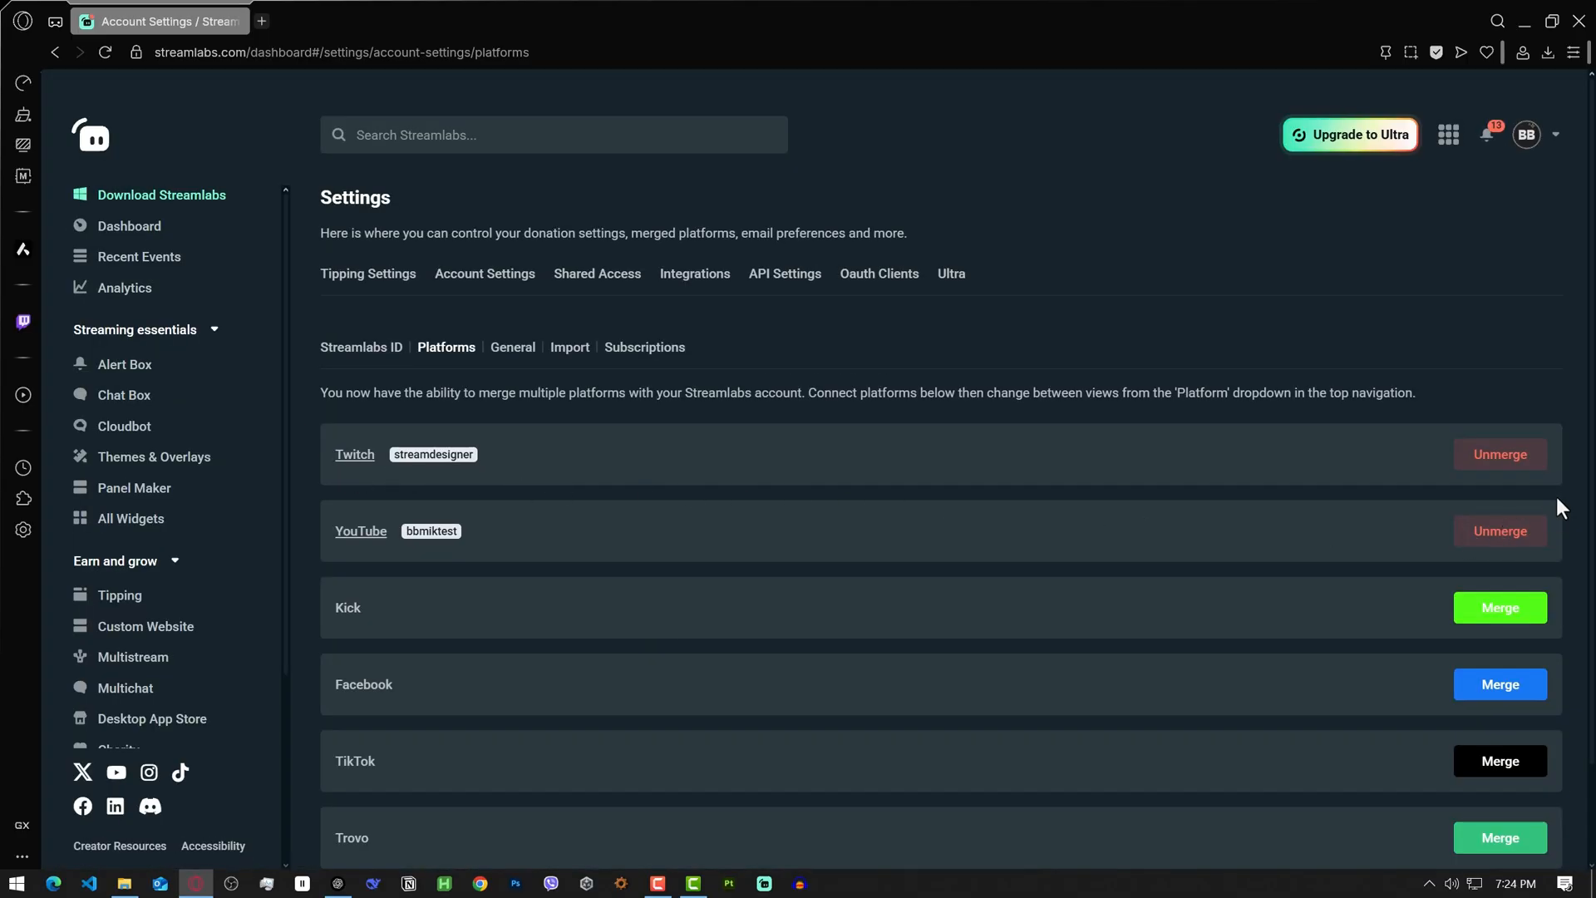
mouse_move(1358, 303)
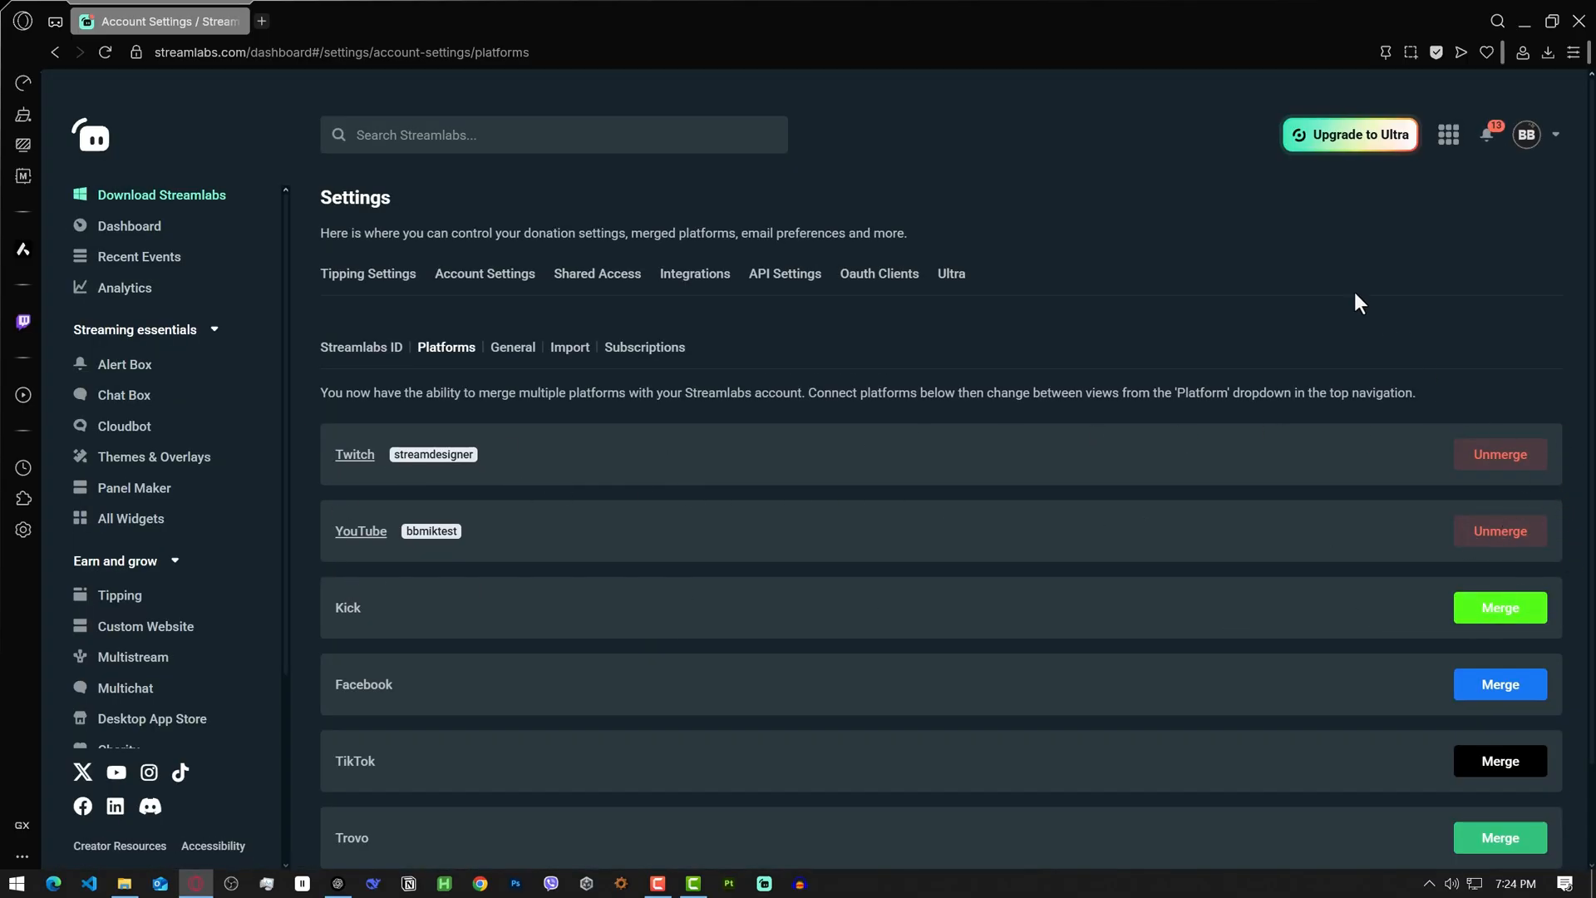
click(339, 20)
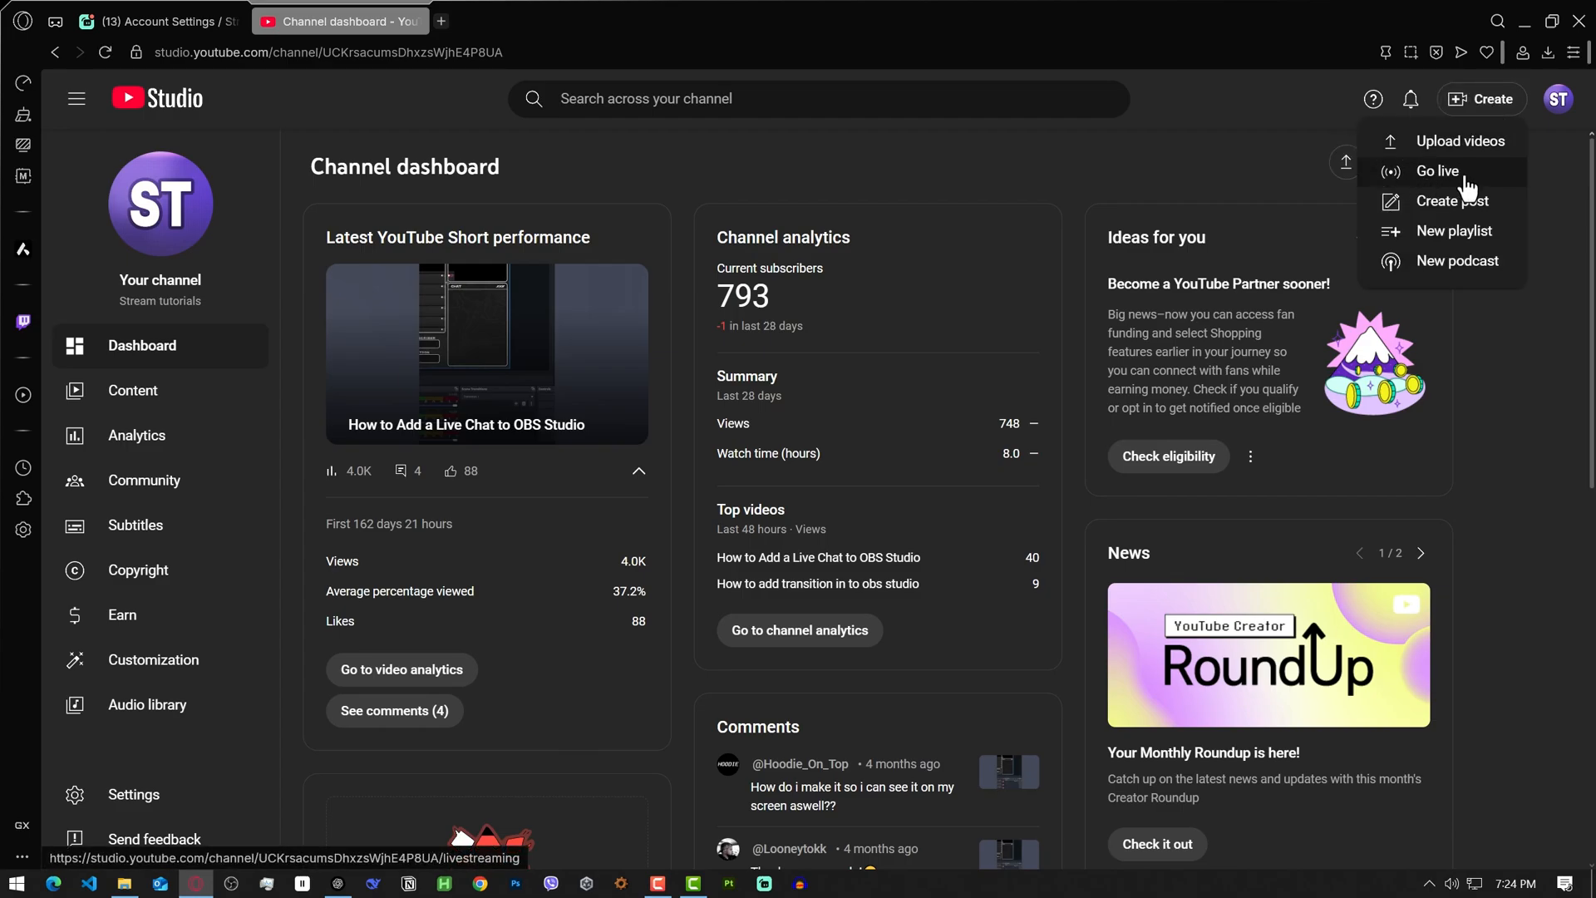
- Go live via Create to reach the streaming page with stream key and URL
click(1436, 171)
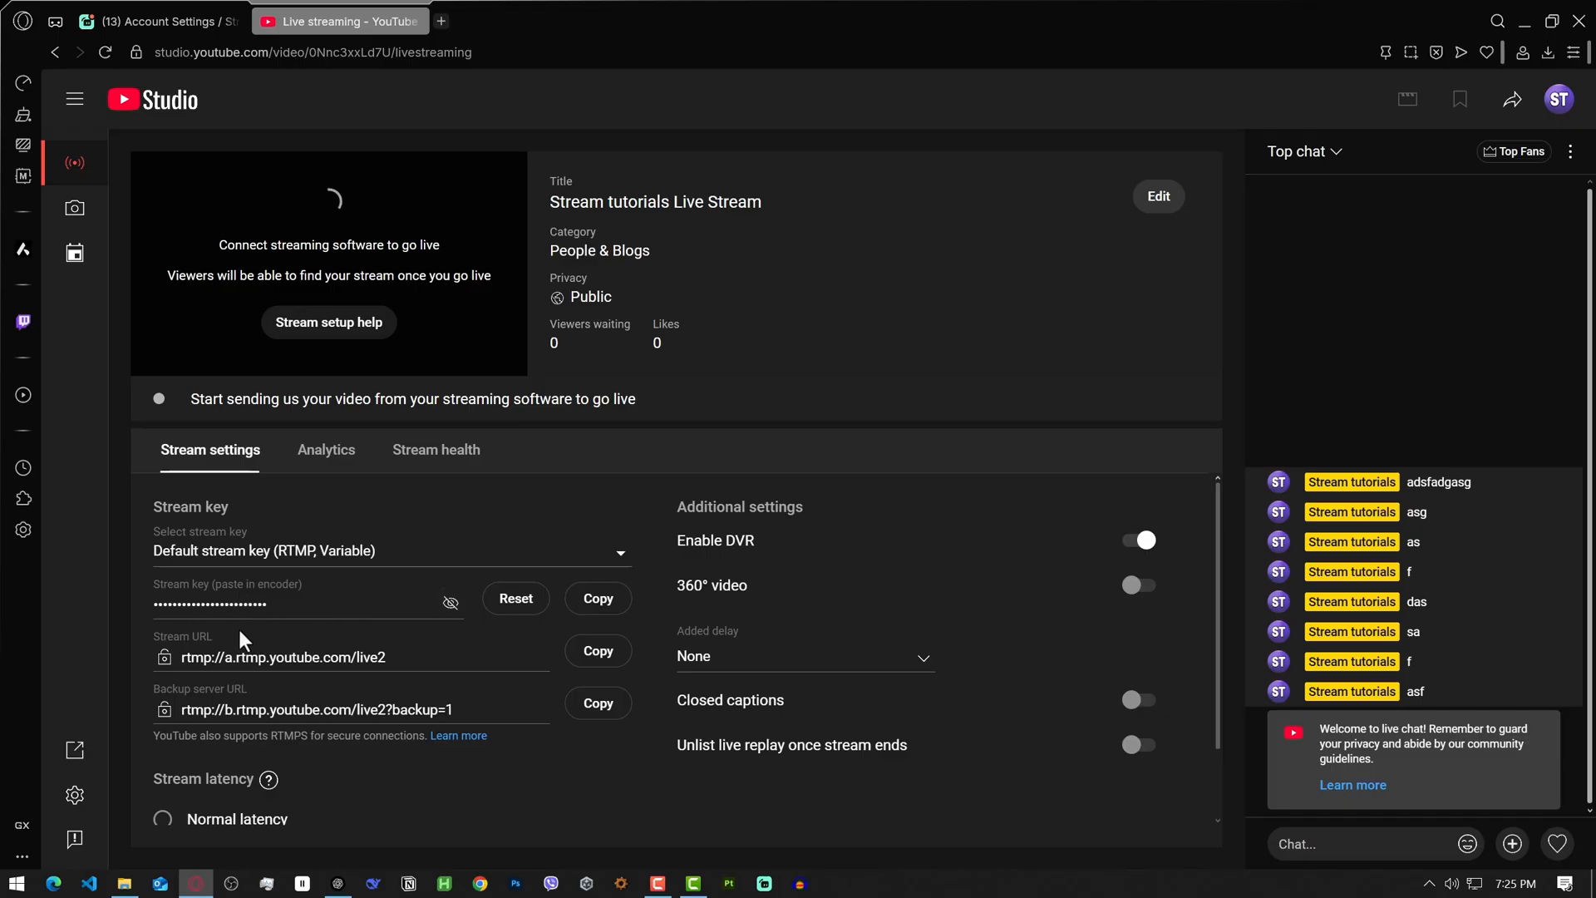
click(597, 598)
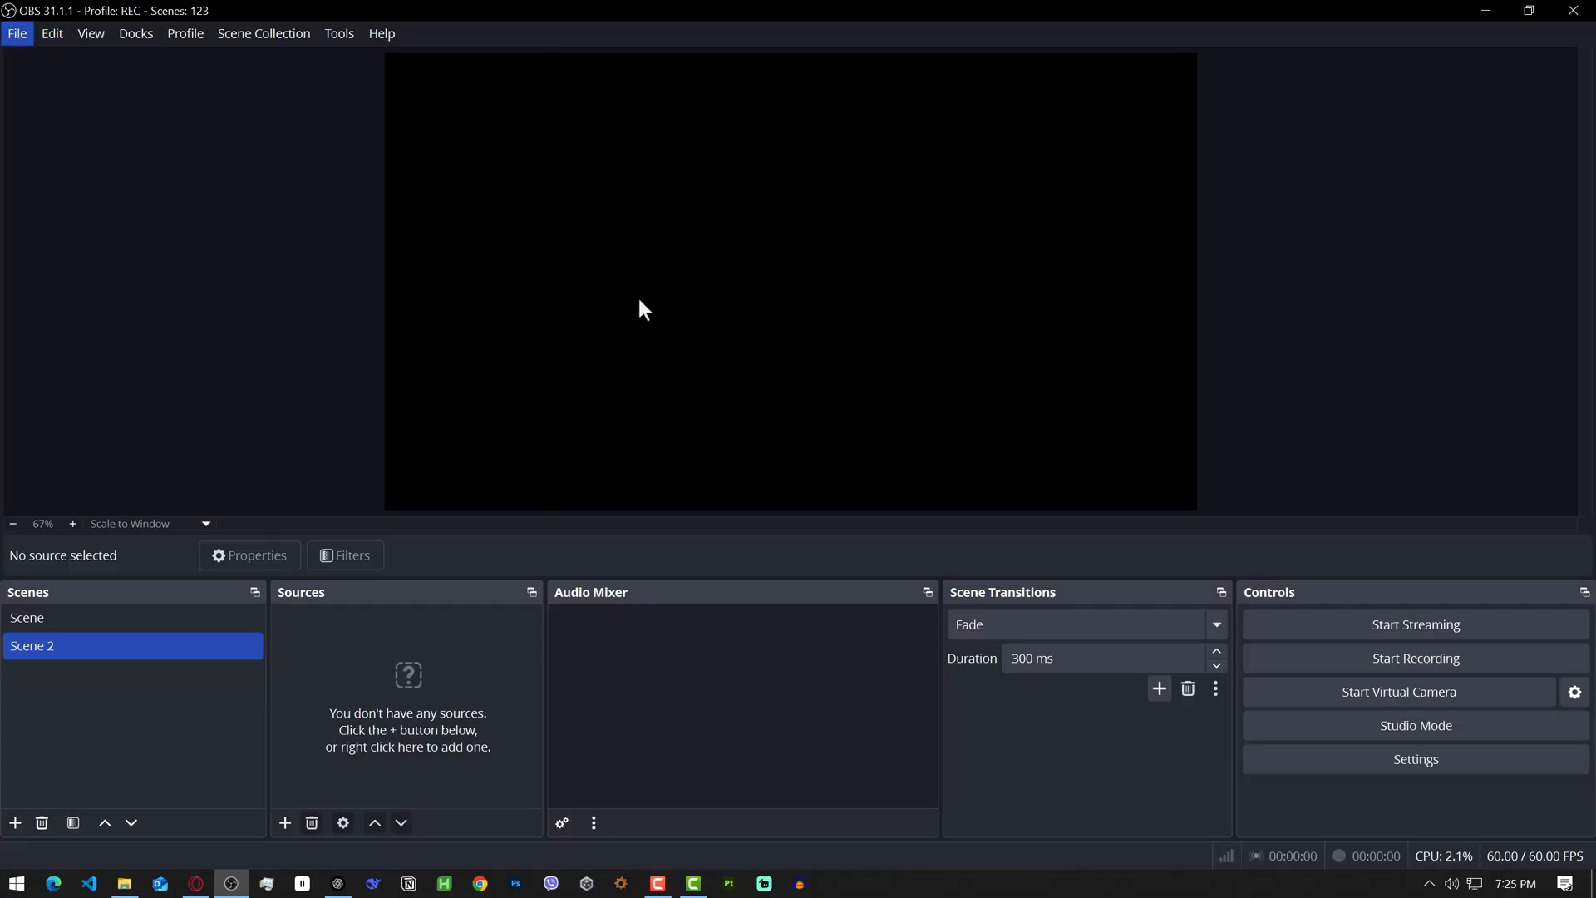
- Enter the YouTube stream key in OBS Stream settings for rtmp://a.rtmp.youtube.com/live2 and save
click(1413, 758)
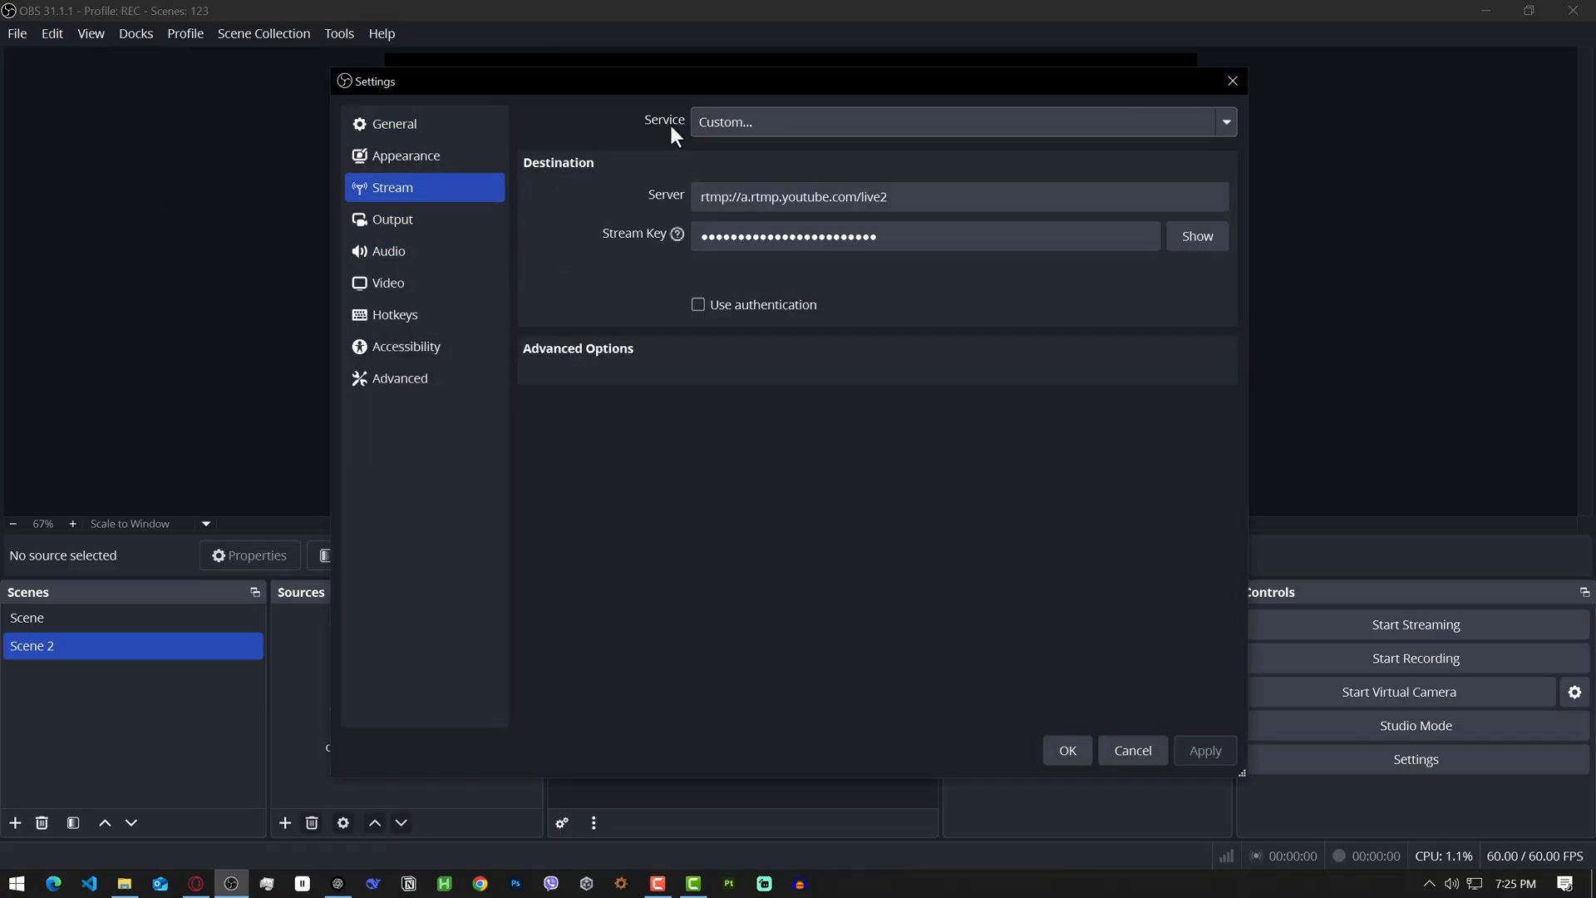
click(915, 234)
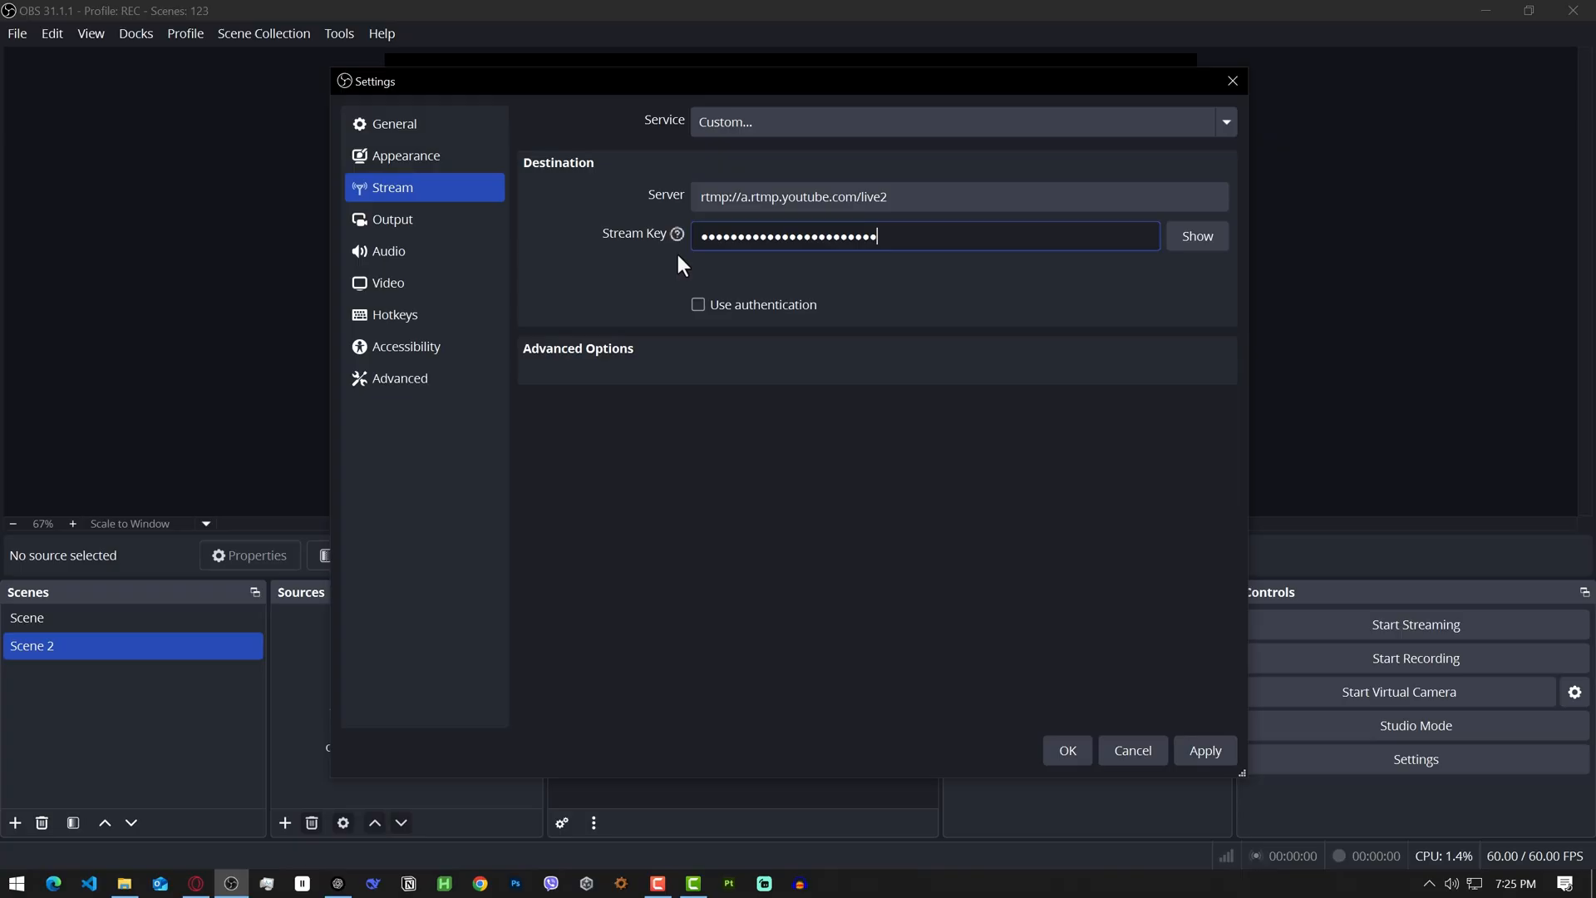
mouse_move(826, 336)
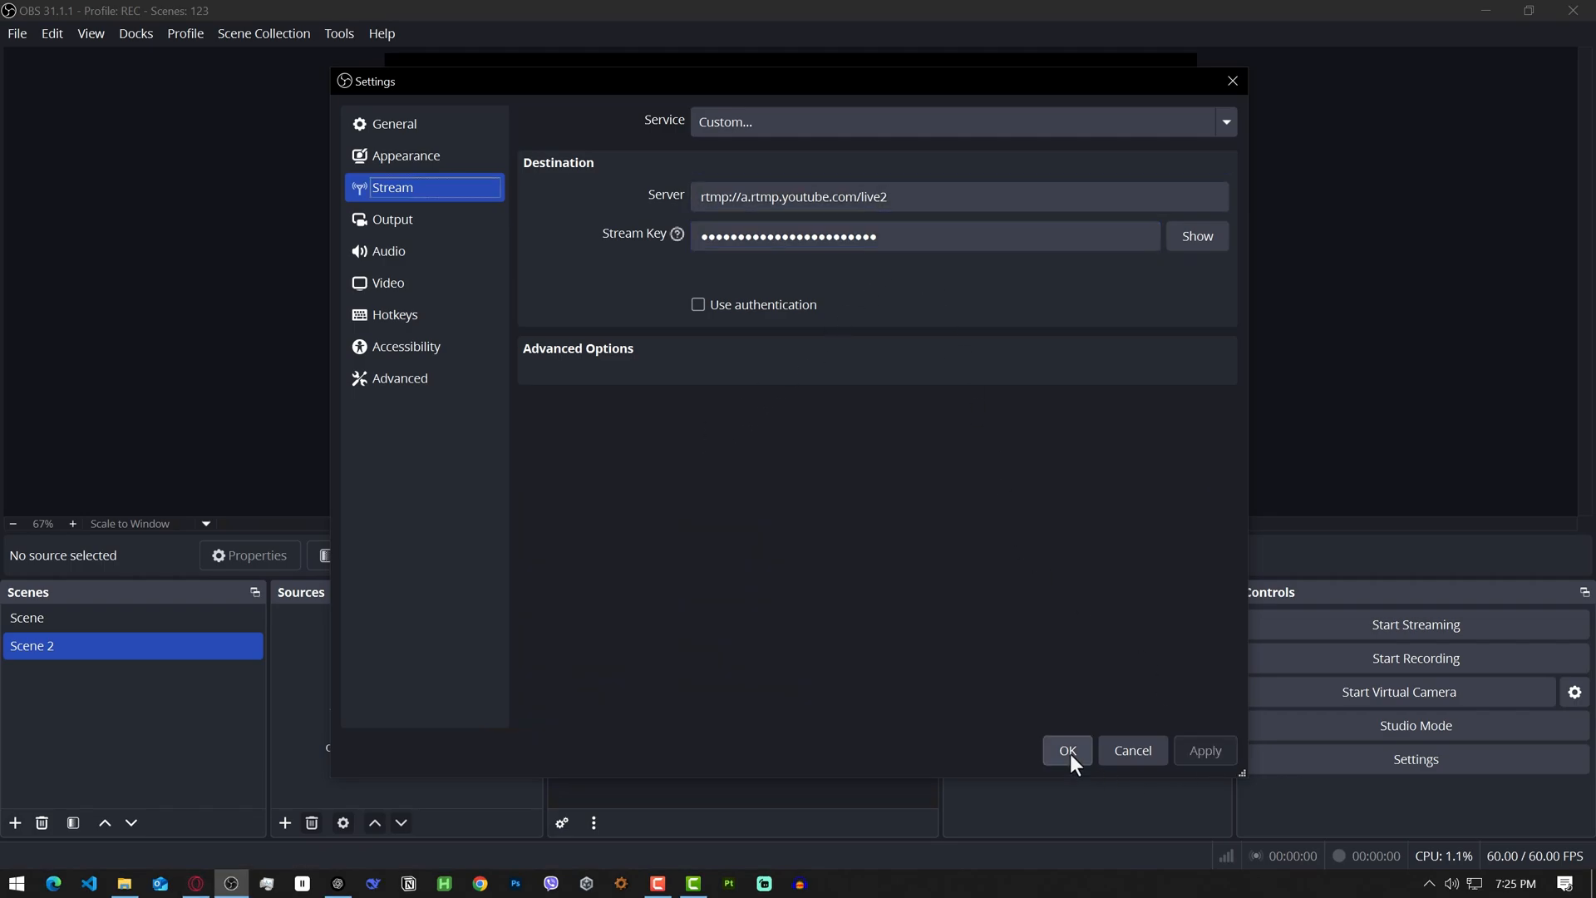
click(1065, 750)
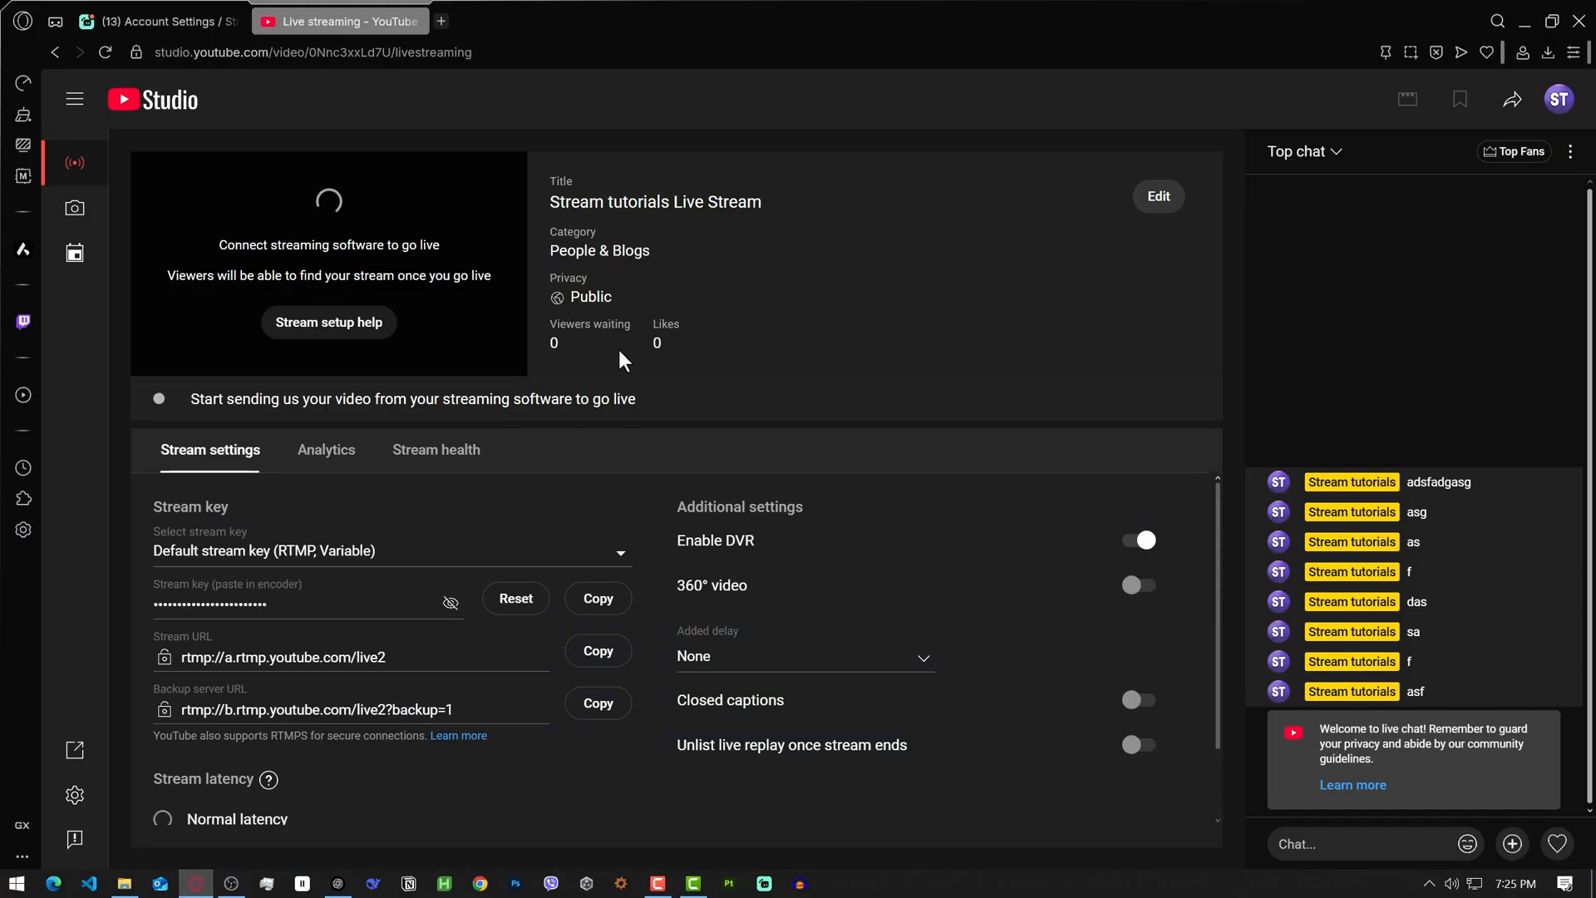
- Pop out the live chat, copy its URL, and return to OBS
click(326, 449)
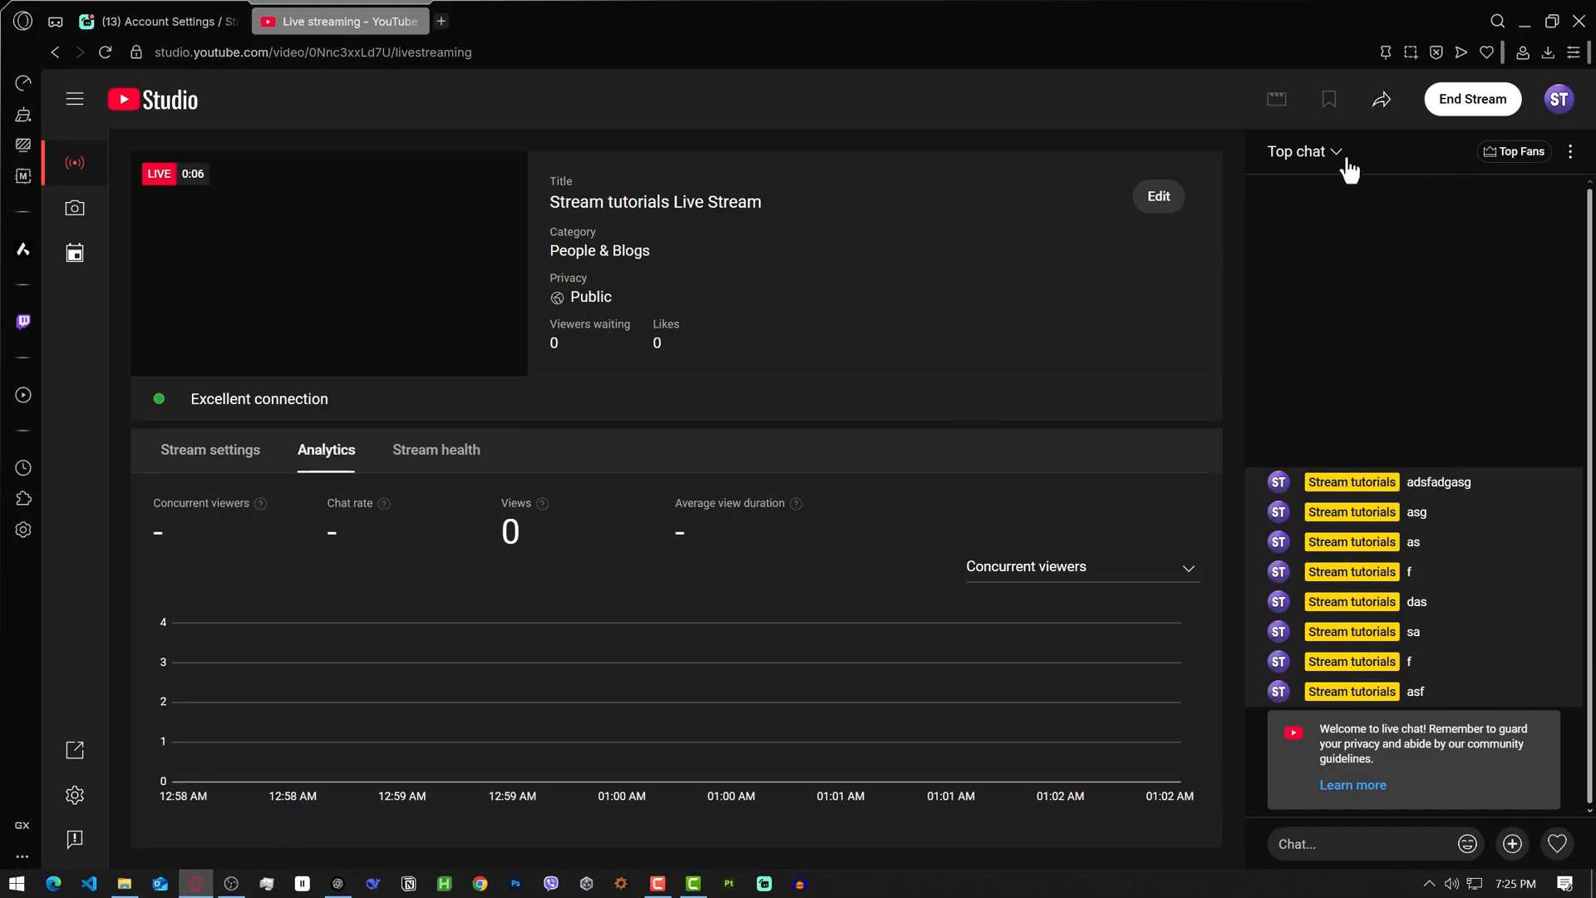
click(1571, 151)
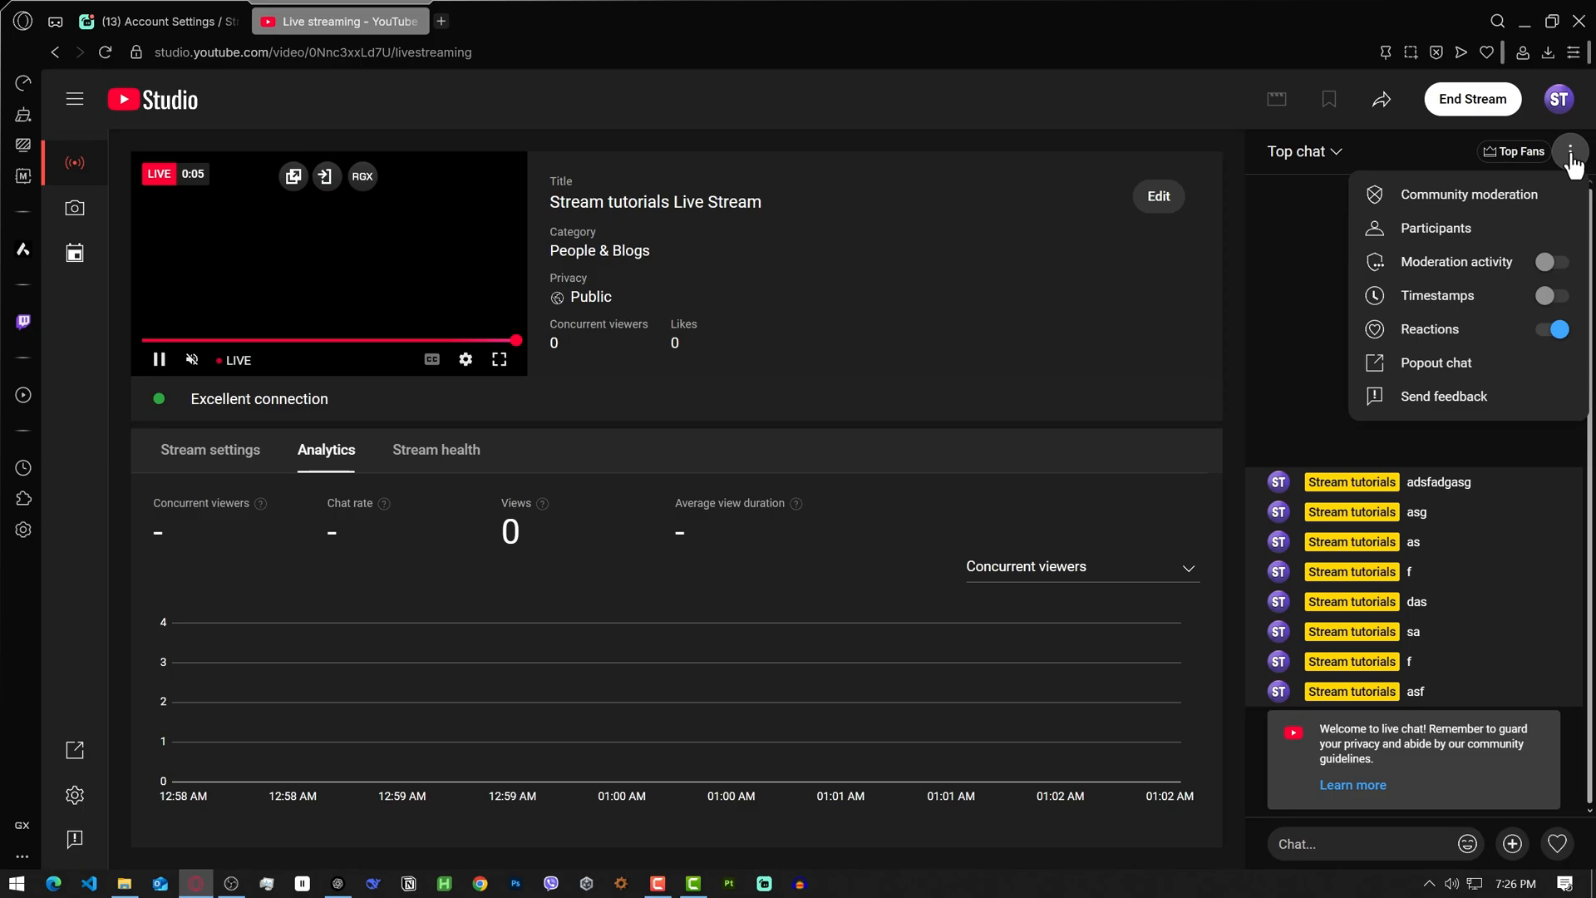
click(1436, 363)
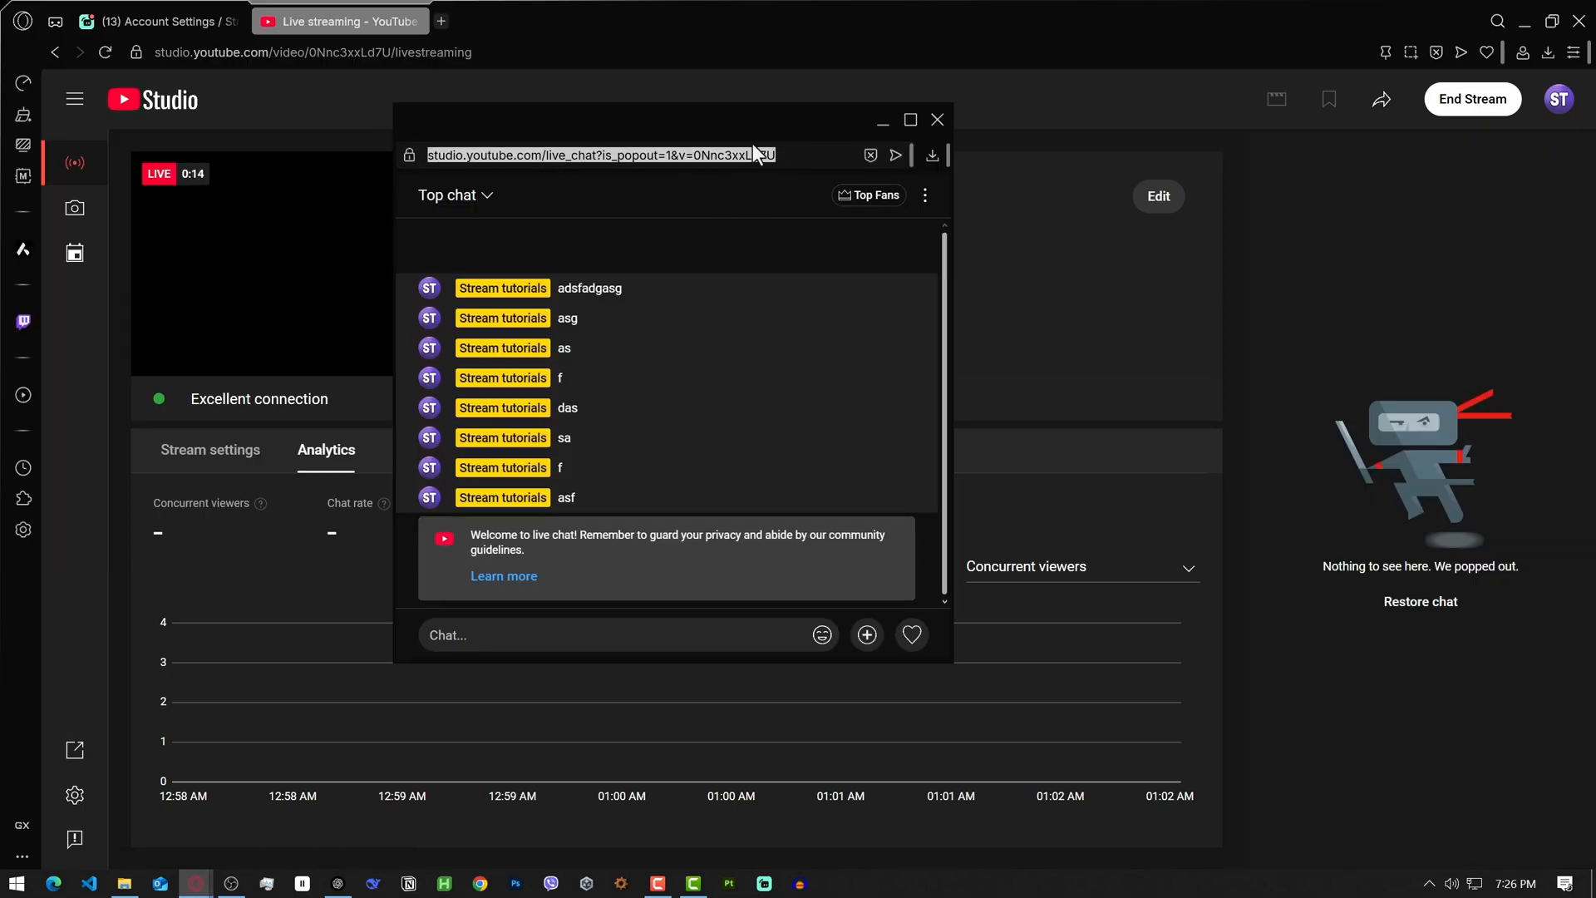
click(230, 883)
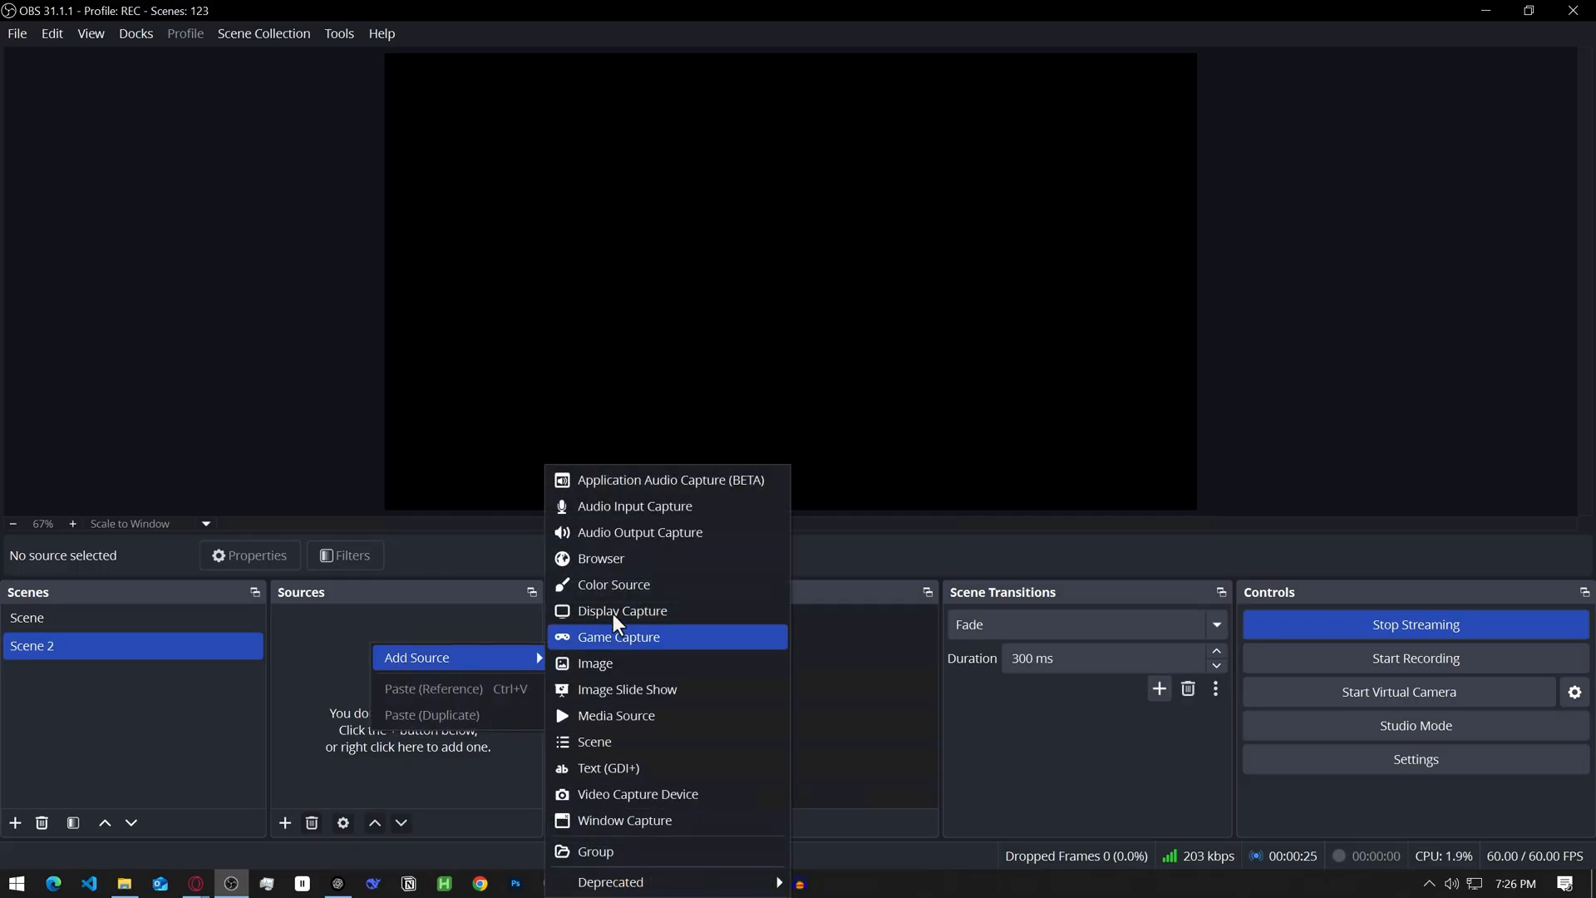
- Add a browser source named CHAT YT pointing at the YouTube popout chat URL
click(600, 558)
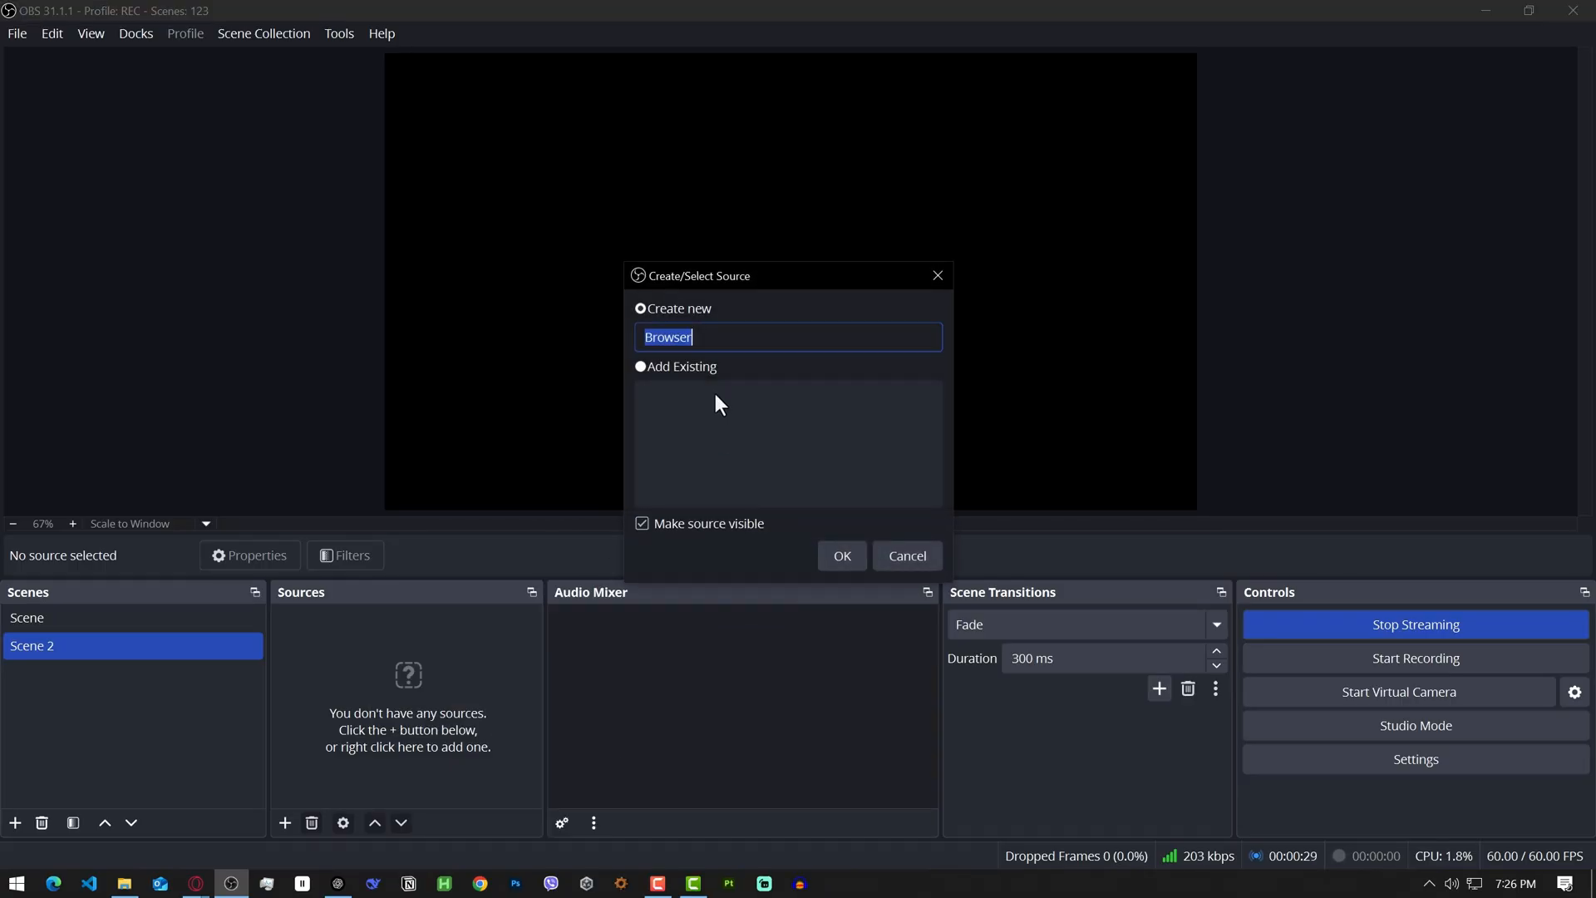
text(CHAT)
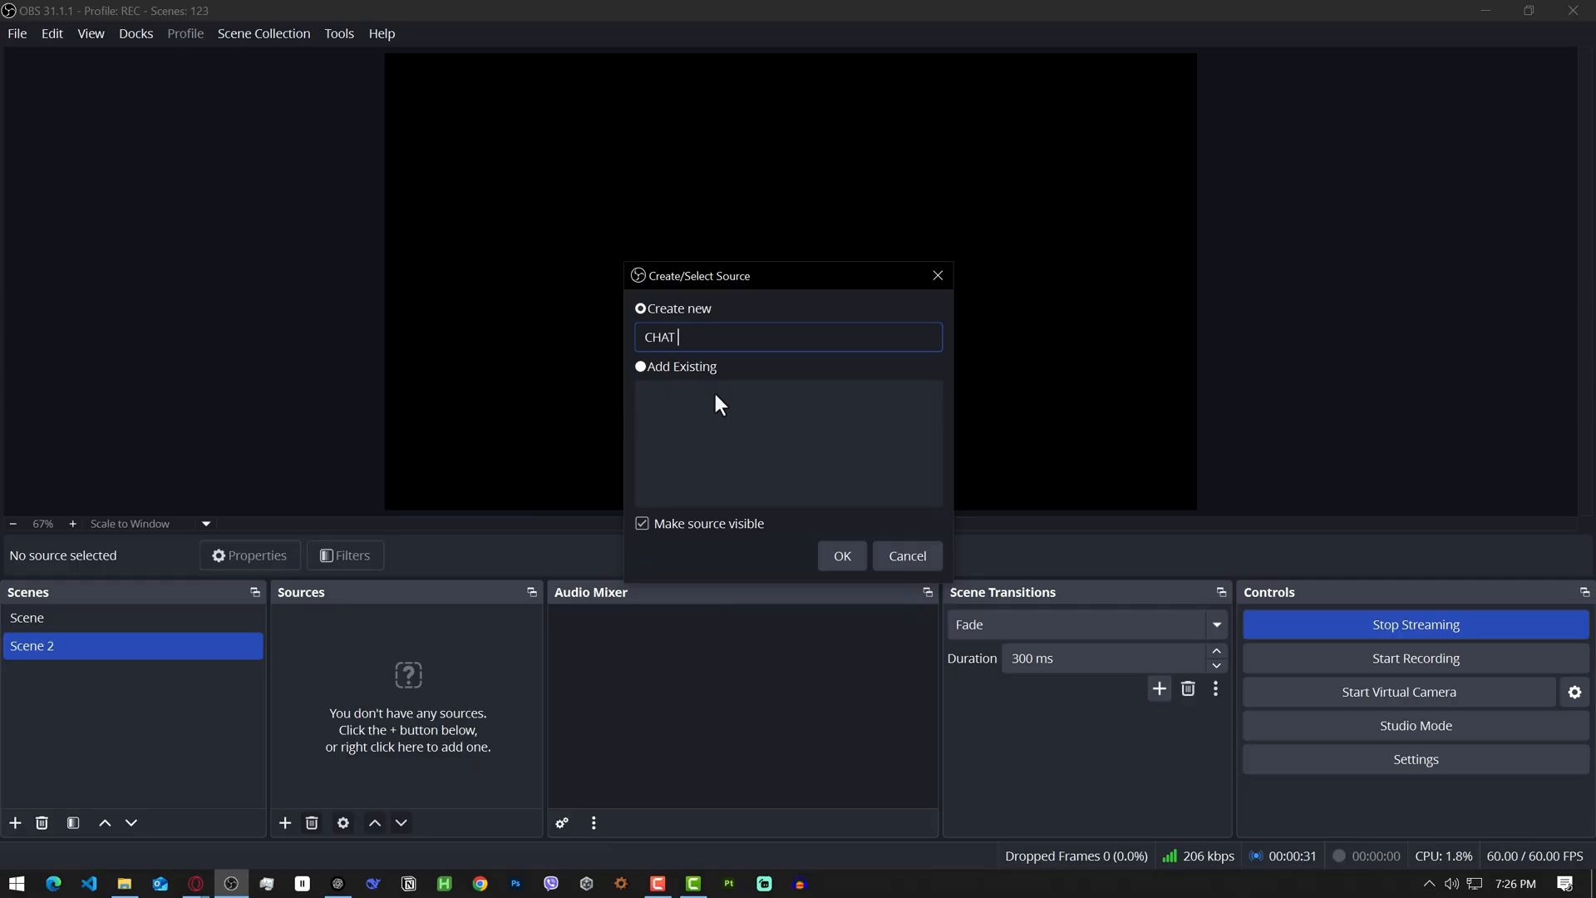
click(841, 555)
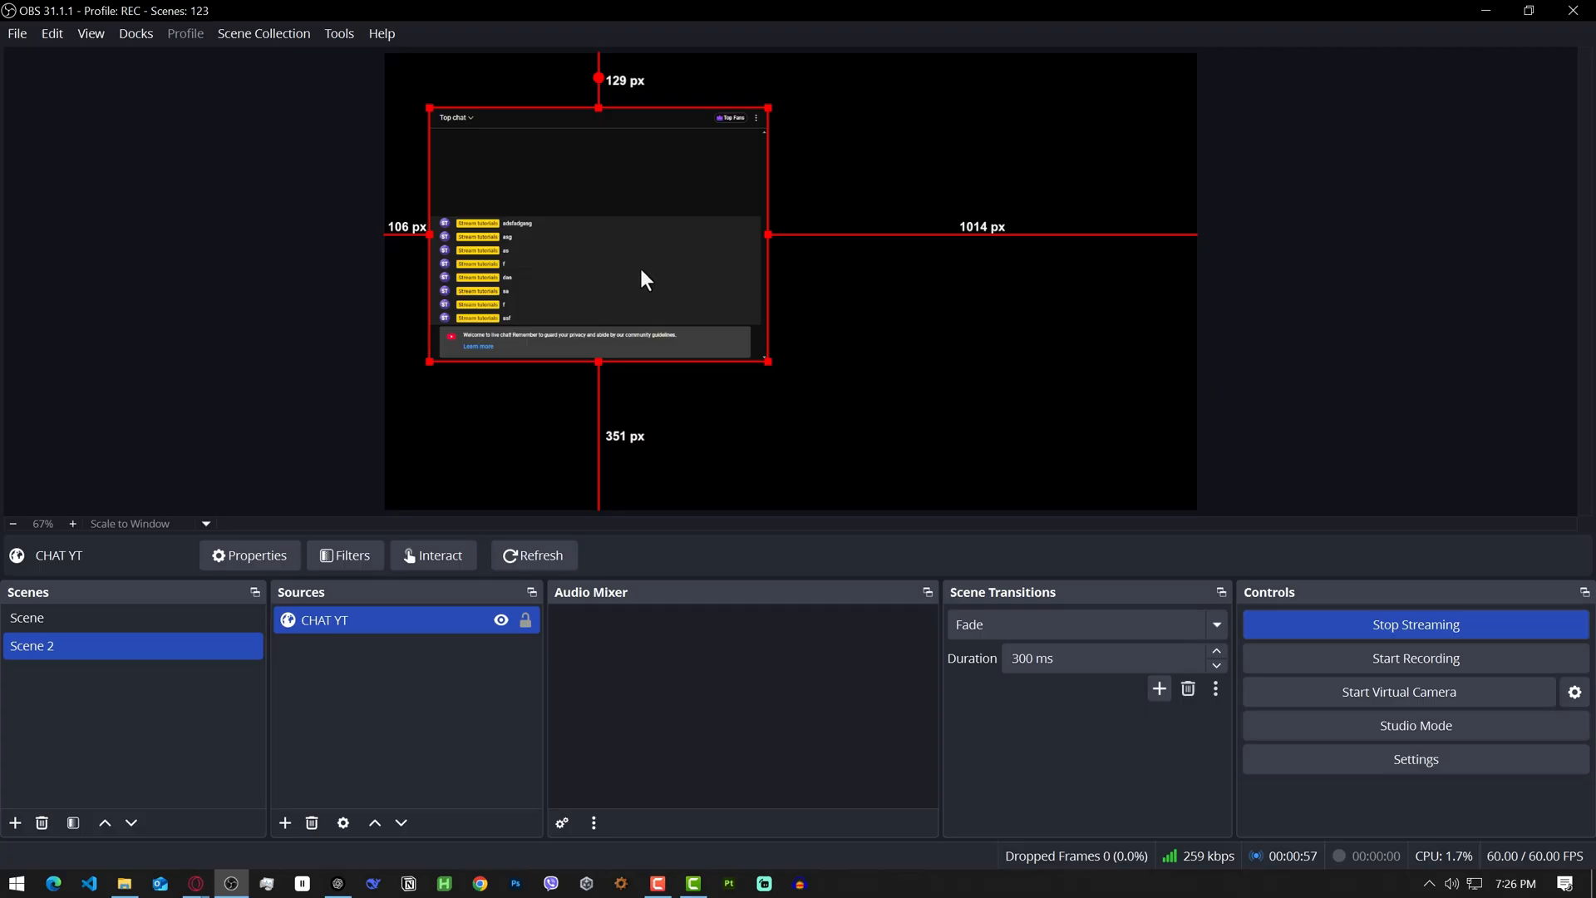
mouse_move(670, 286)
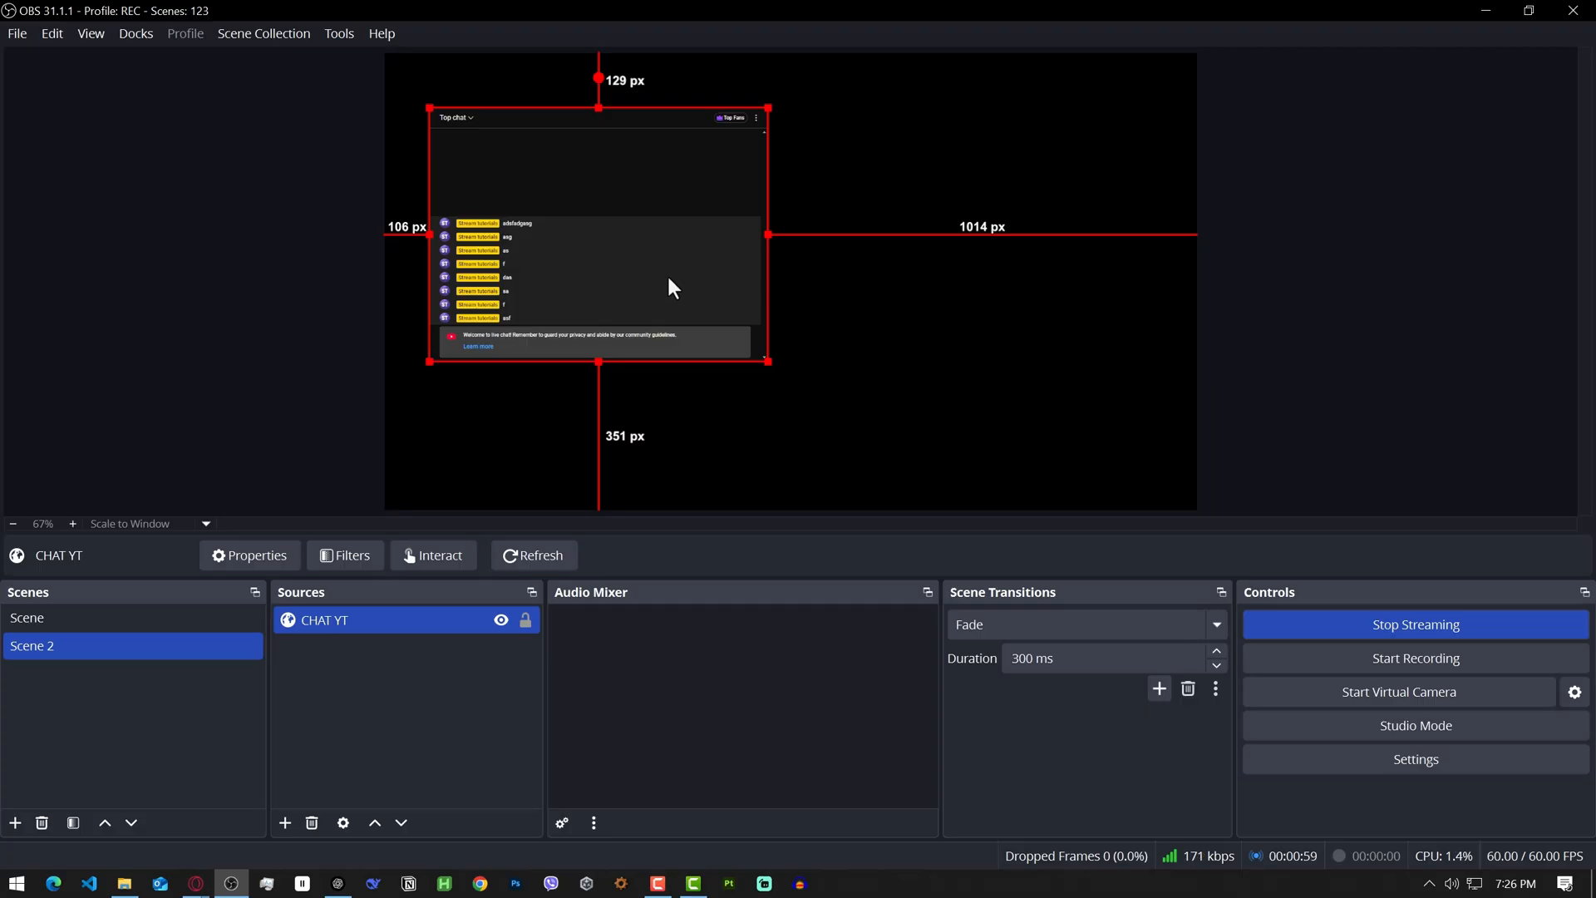
mouse_move(699, 292)
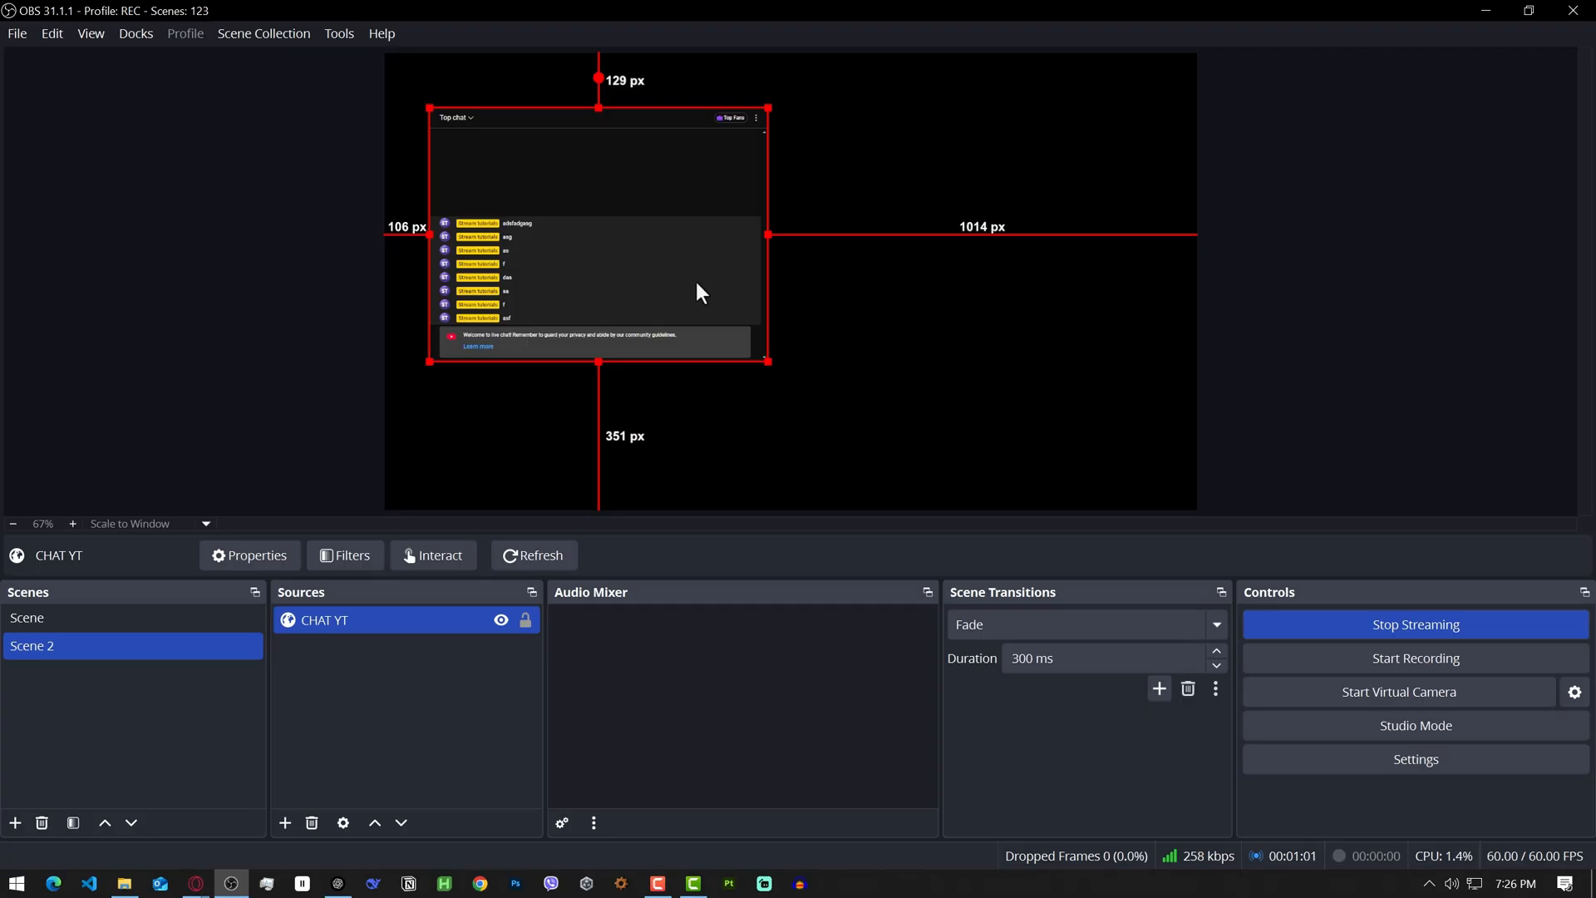
- Copy the Chat Box widget URL from the Streamlabs dashboard
click(500, 619)
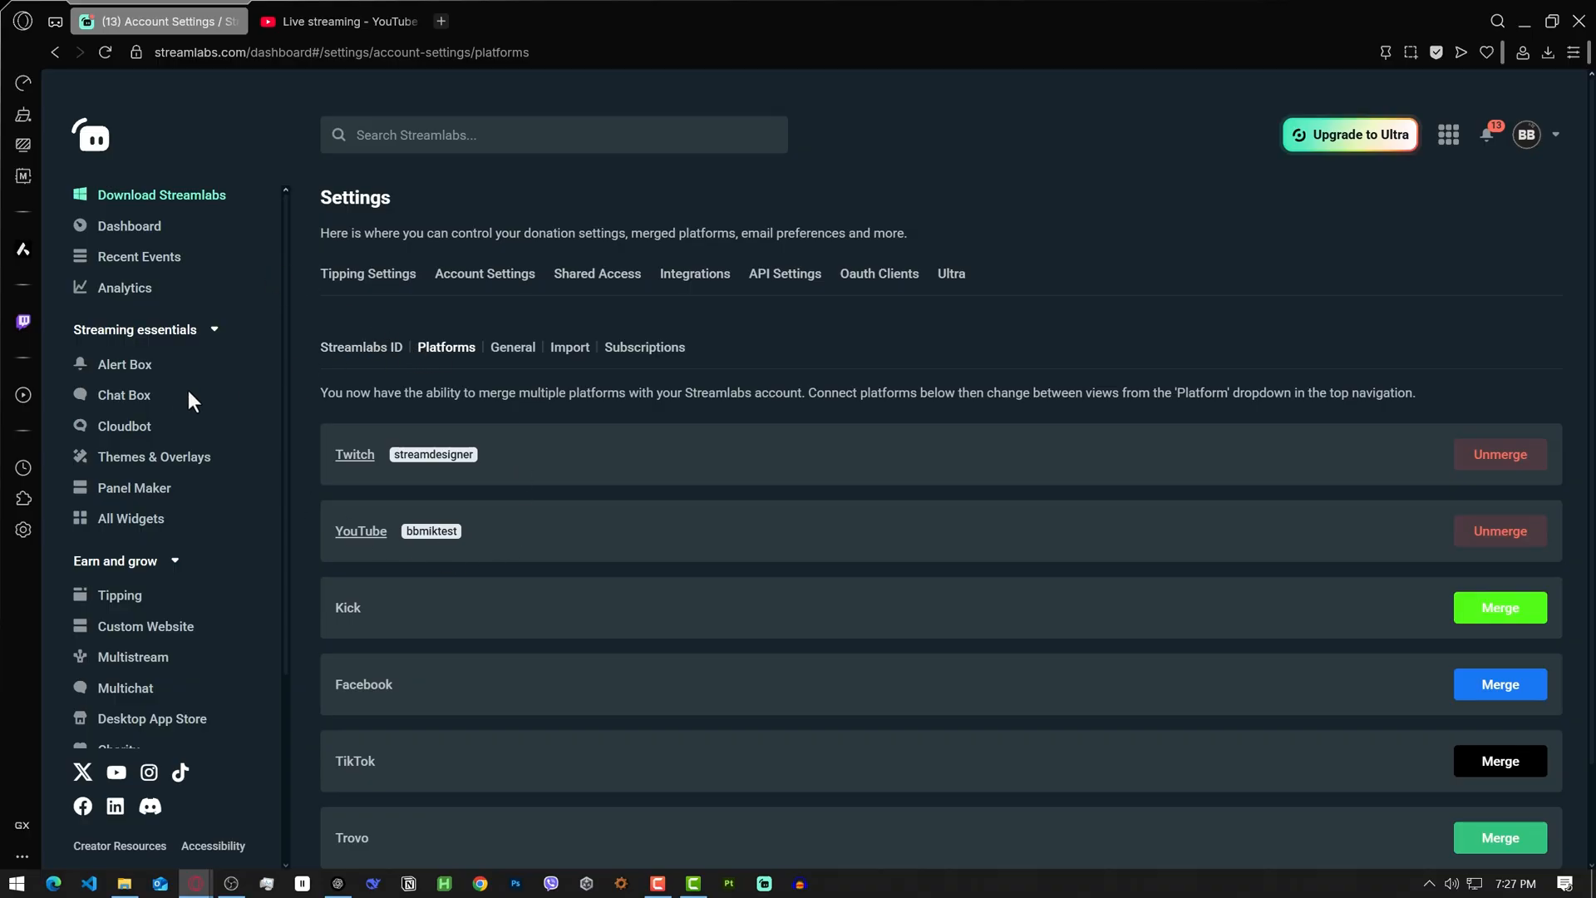
click(123, 396)
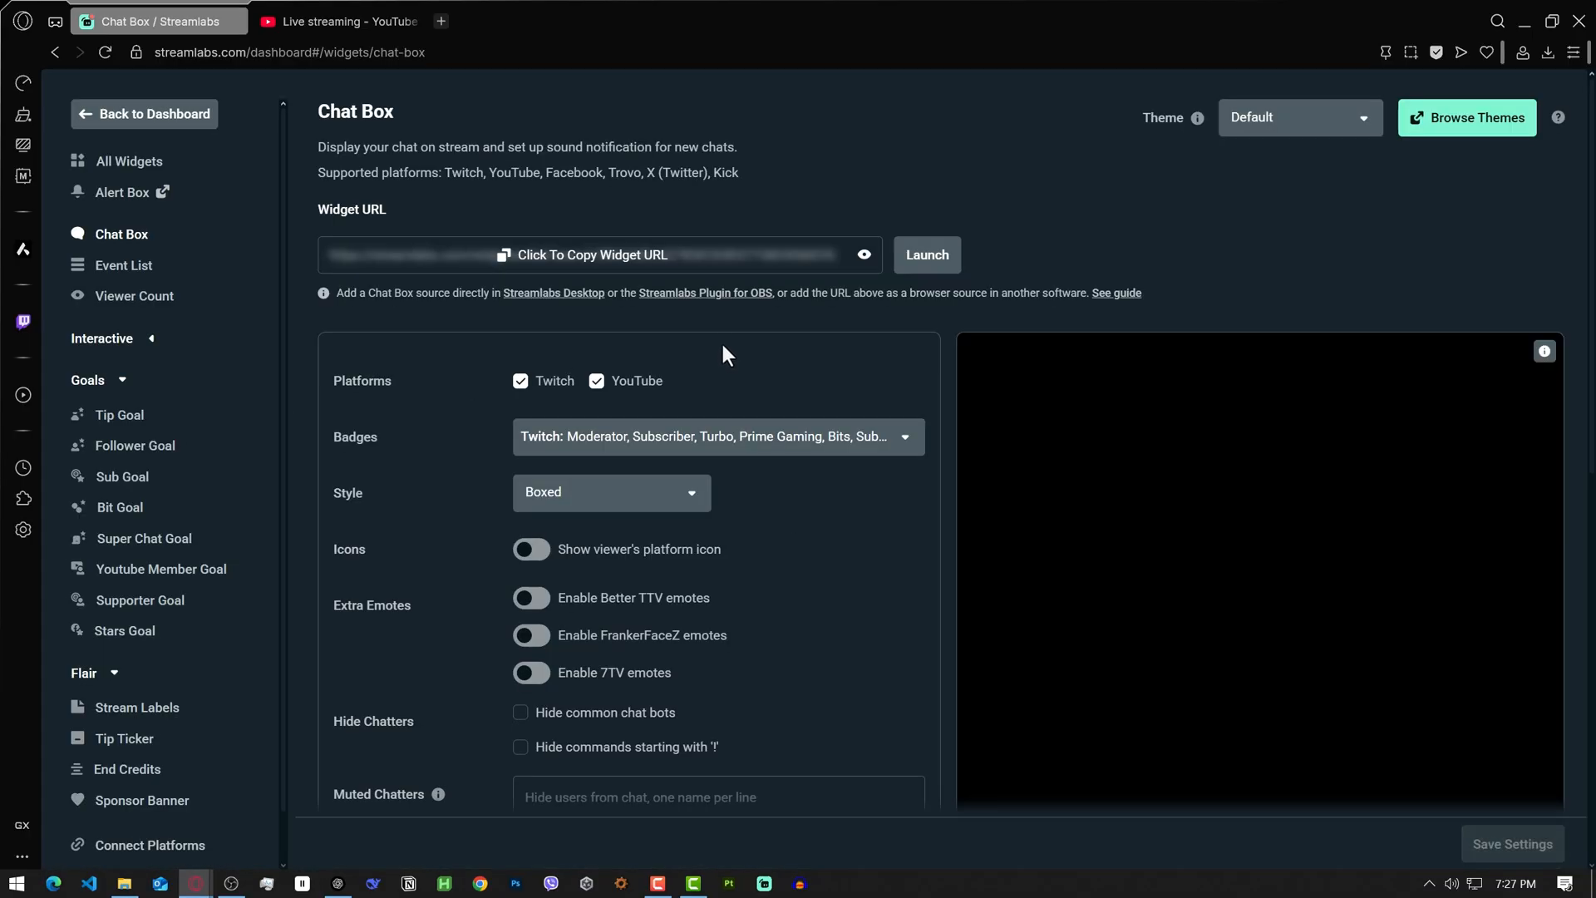
click(590, 254)
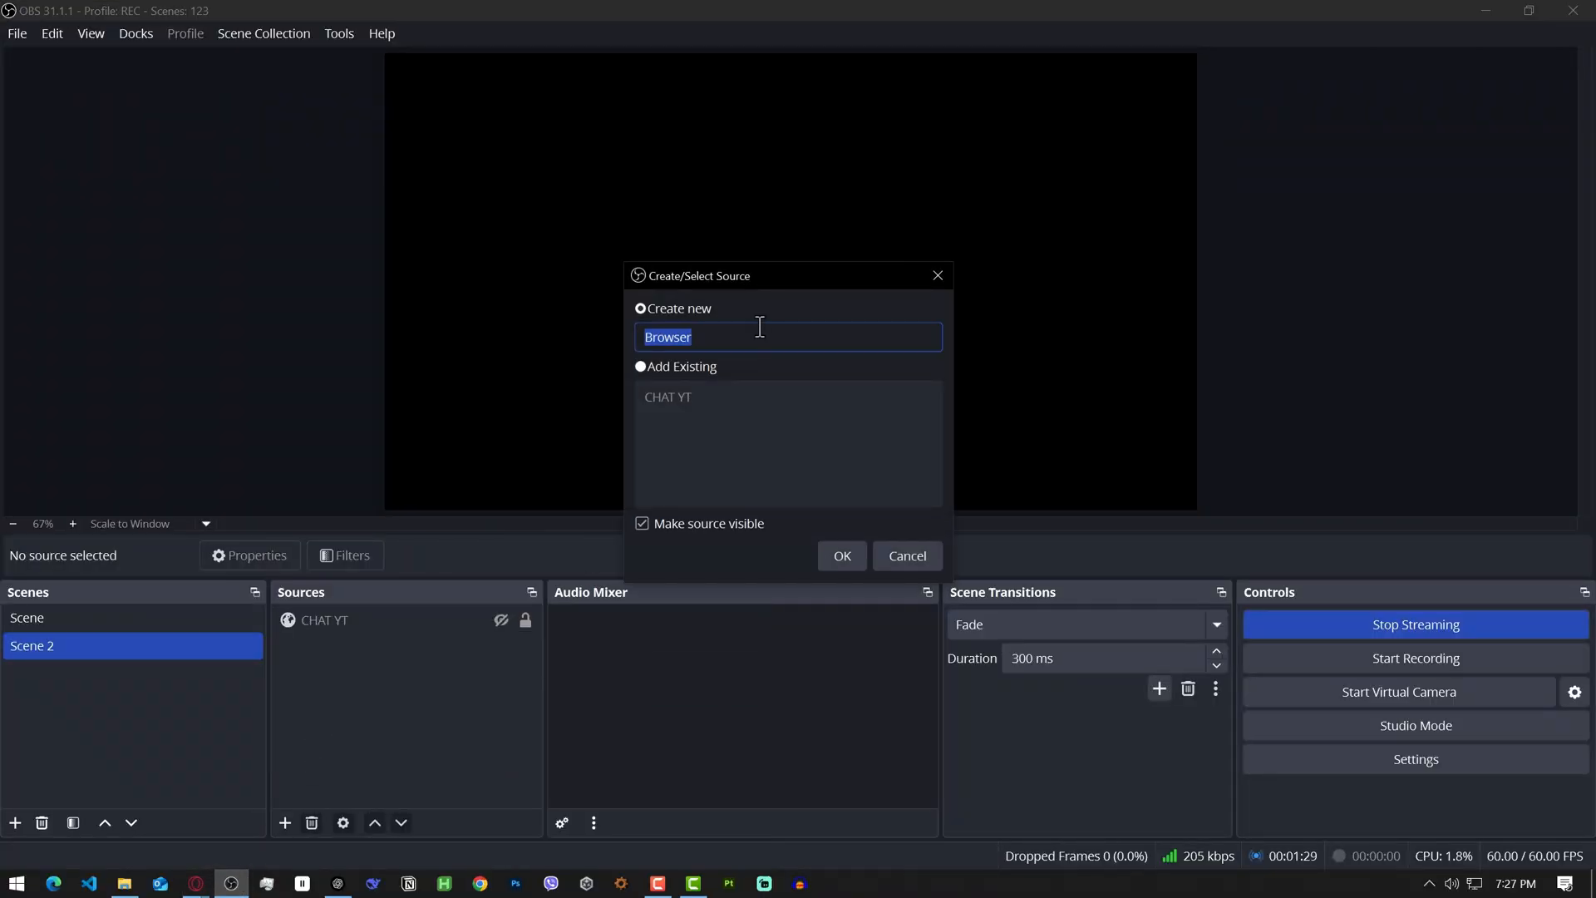
- Create a browser source named CHAT STREAMLABS using the copied widget URL
text(CHAT S)
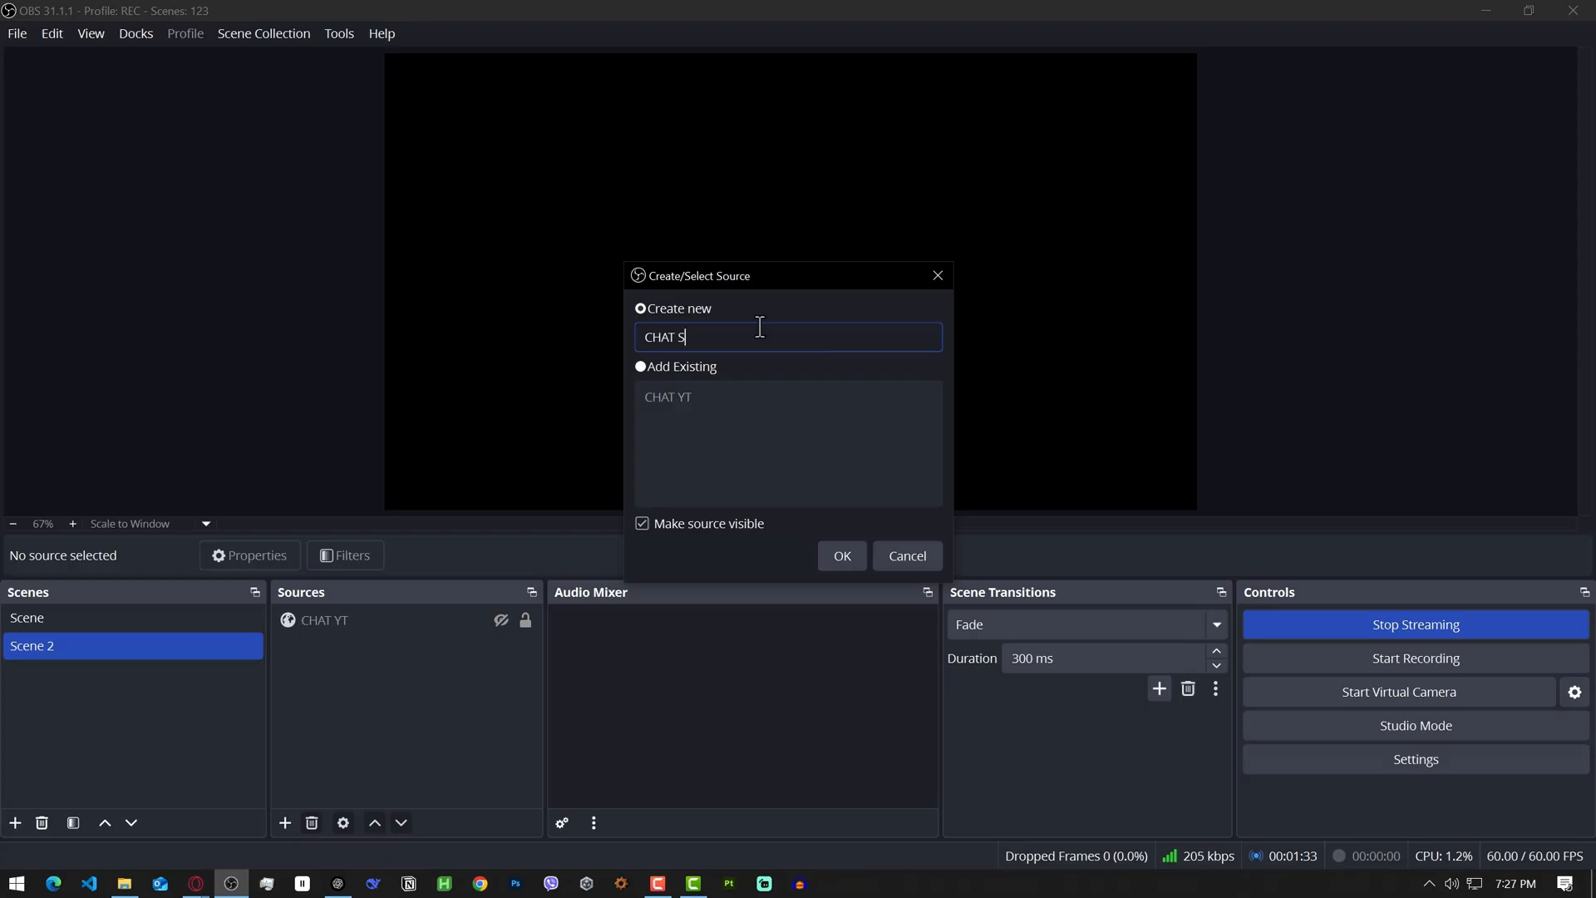
click(841, 555)
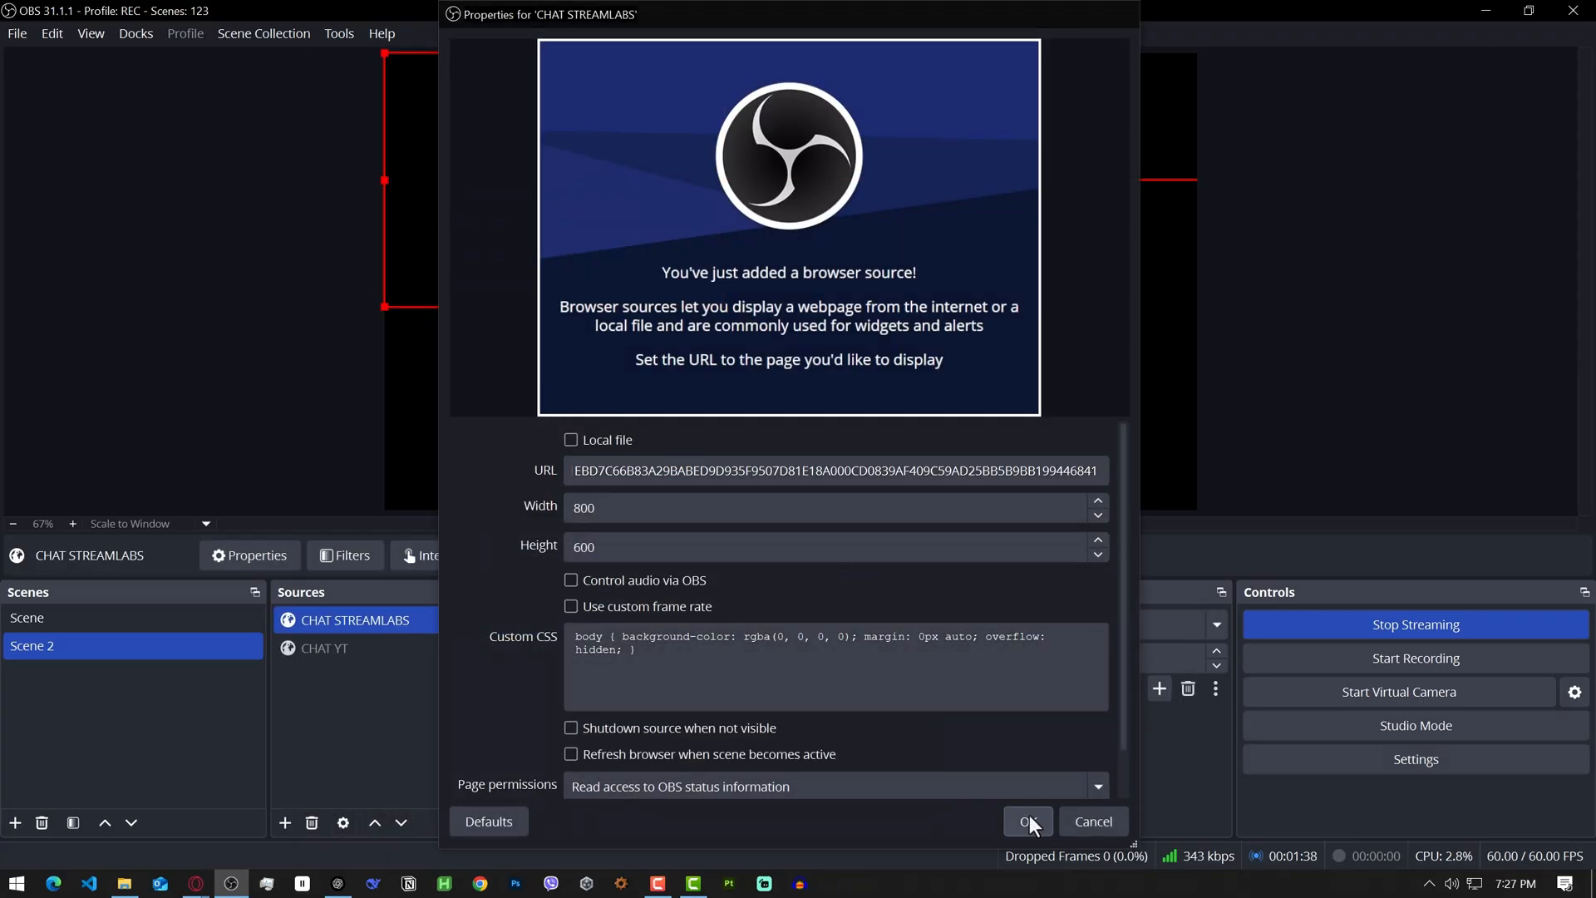
click(1027, 821)
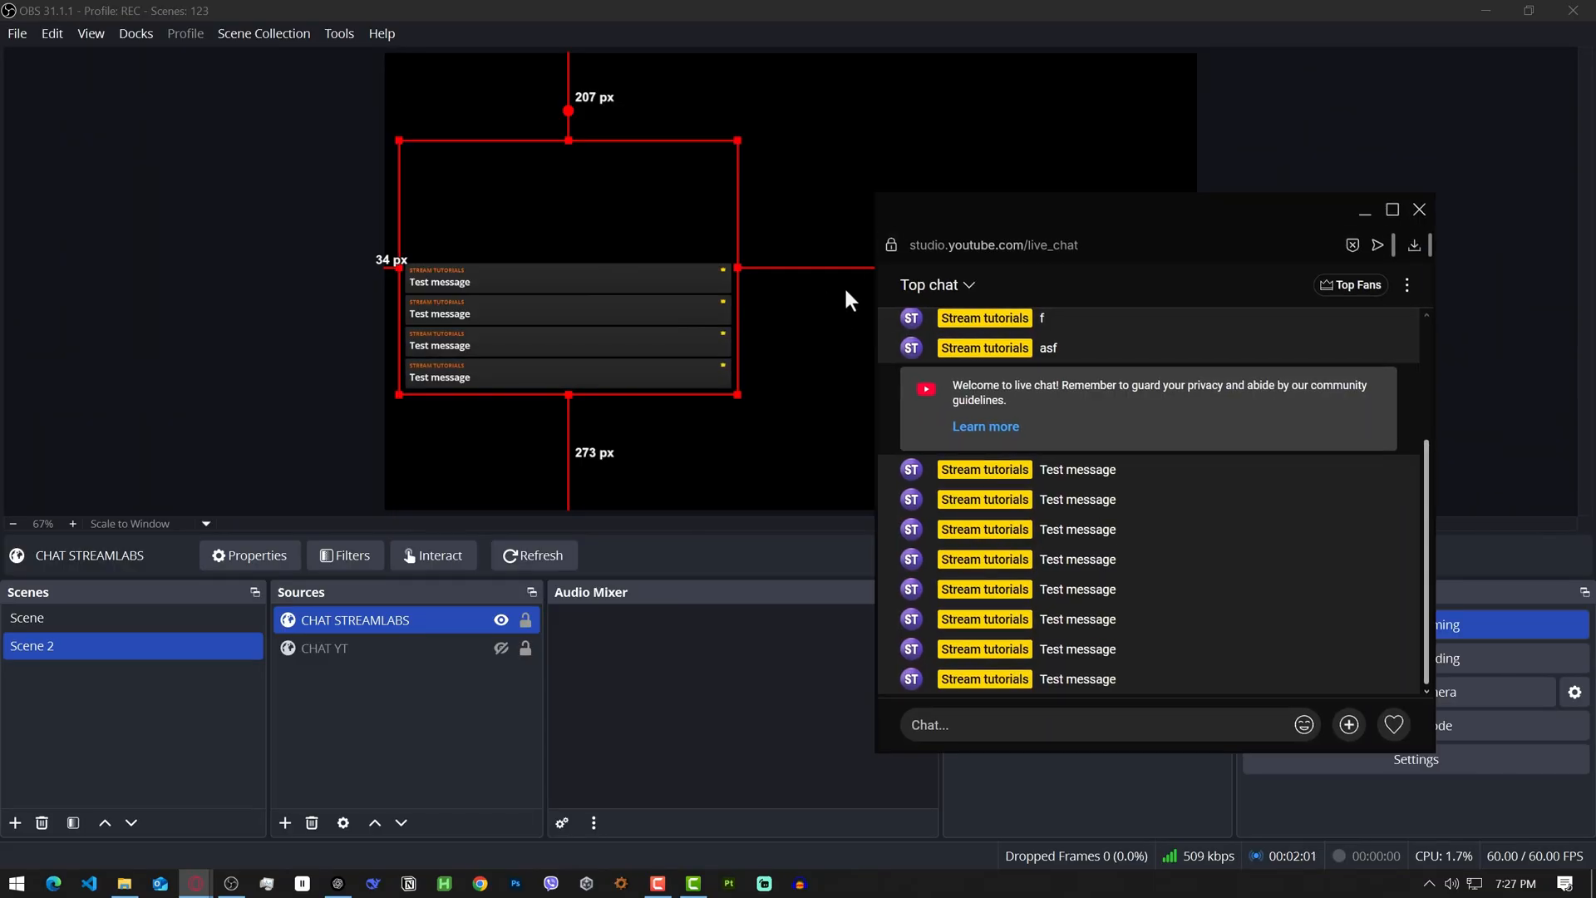
- Set the CHAT STREAMLABS source width to 1000 and review the Streamlabs Chat Box settings
click(1418, 209)
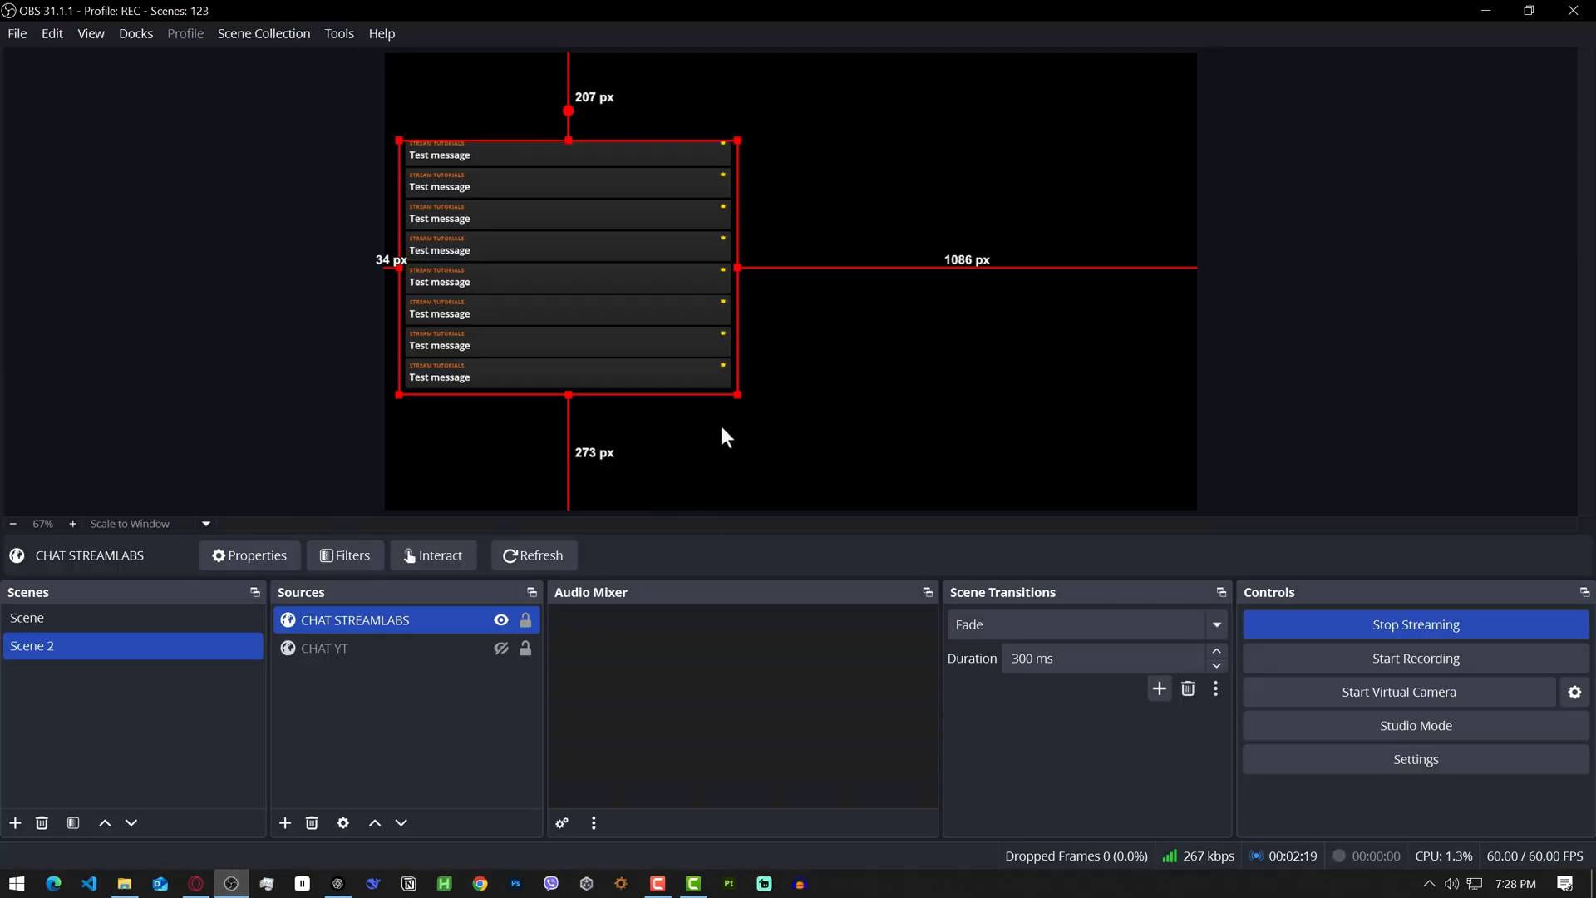
click(248, 555)
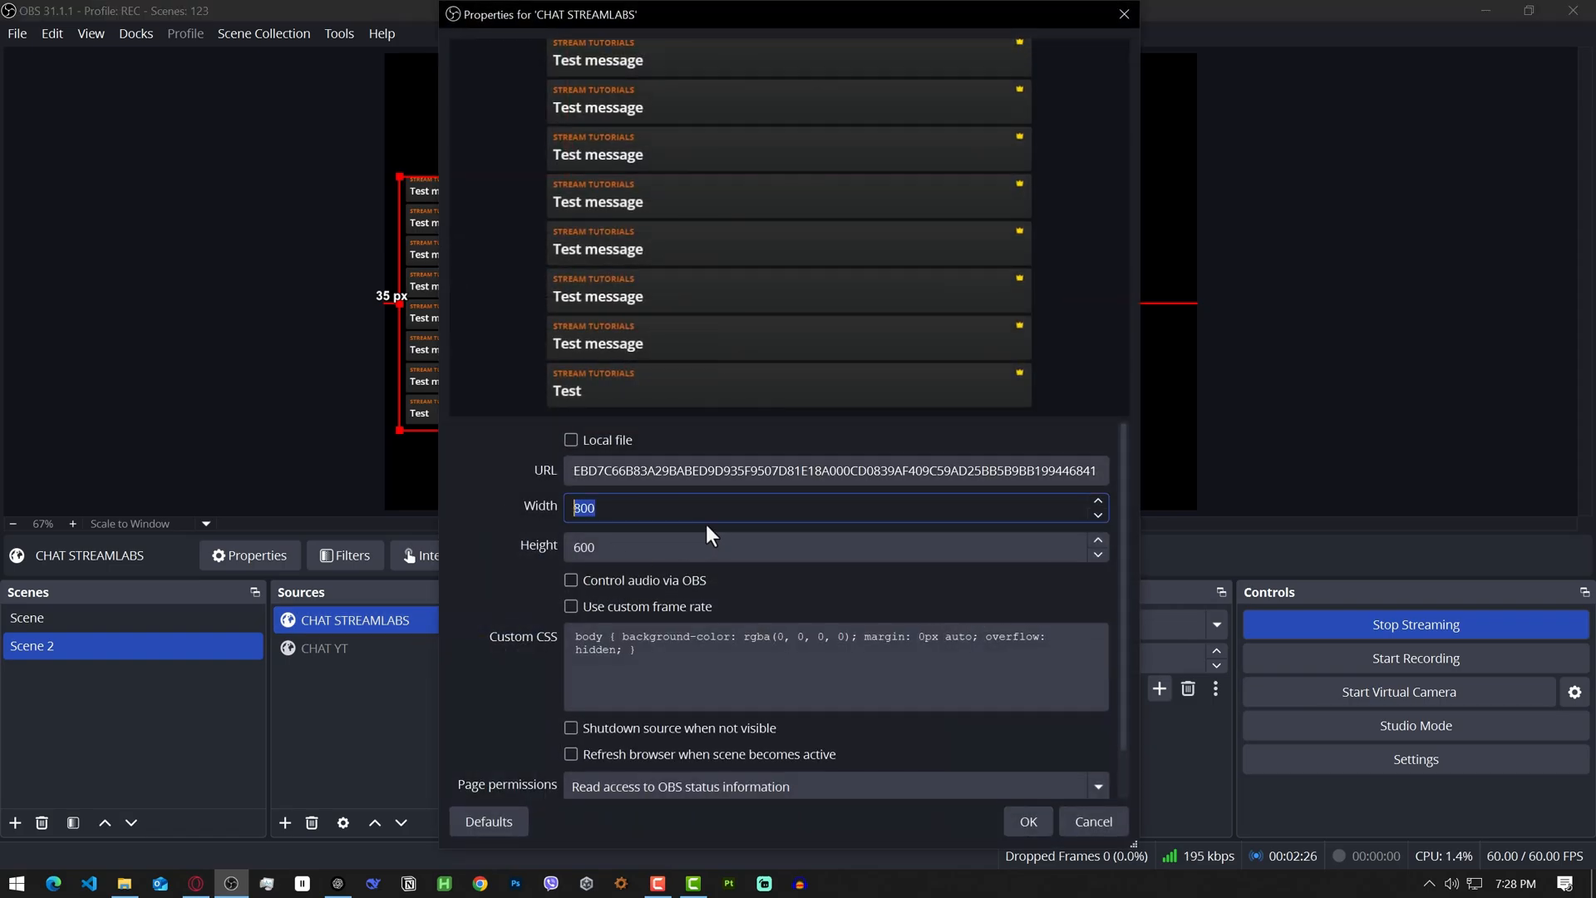
text(1000)
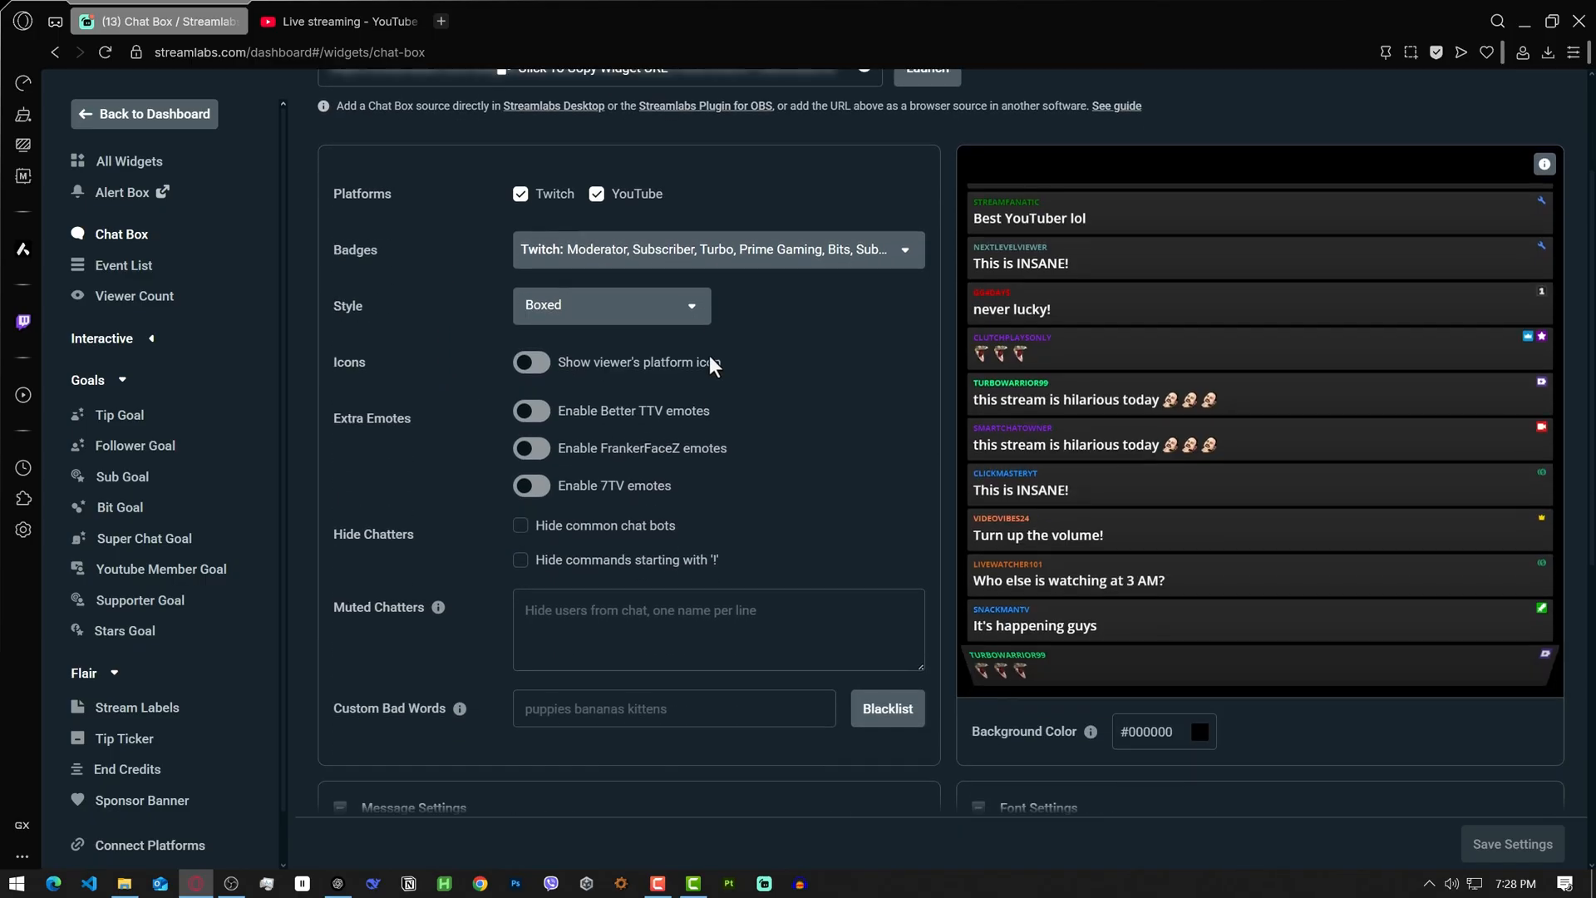
scroll(down, 3)
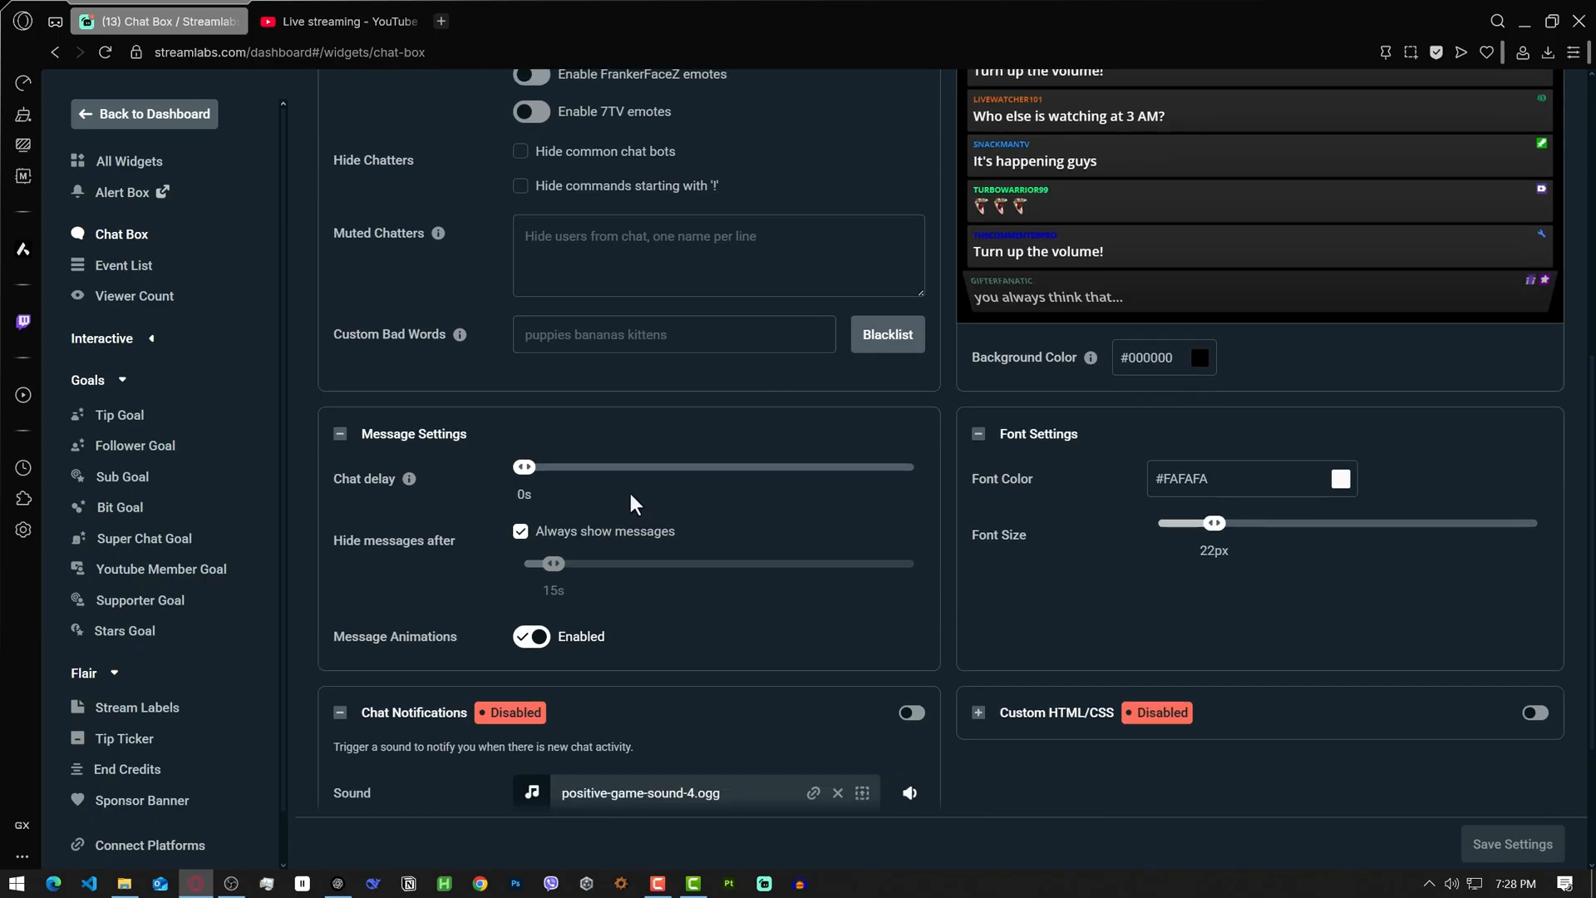